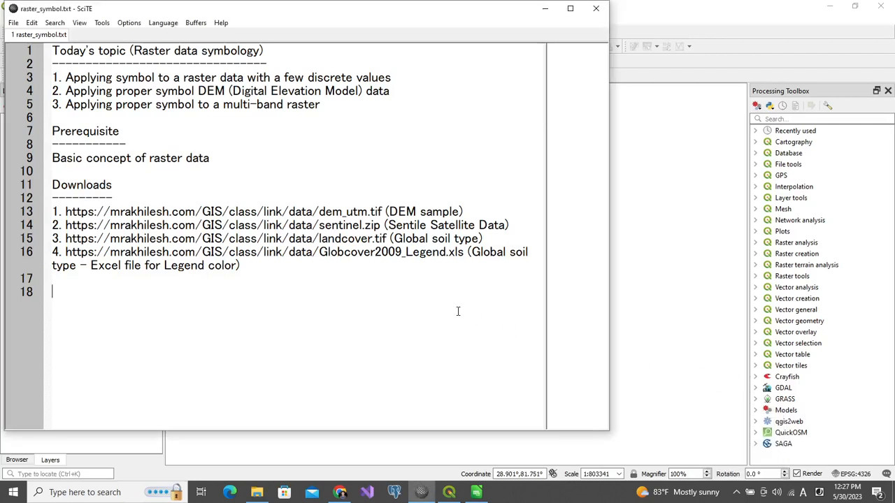
mouse_move(297, 201)
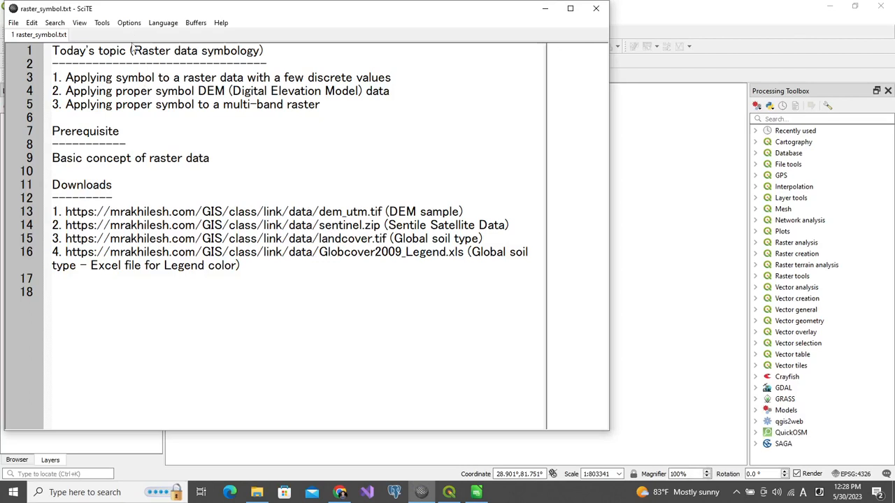
mouse_move(254, 47)
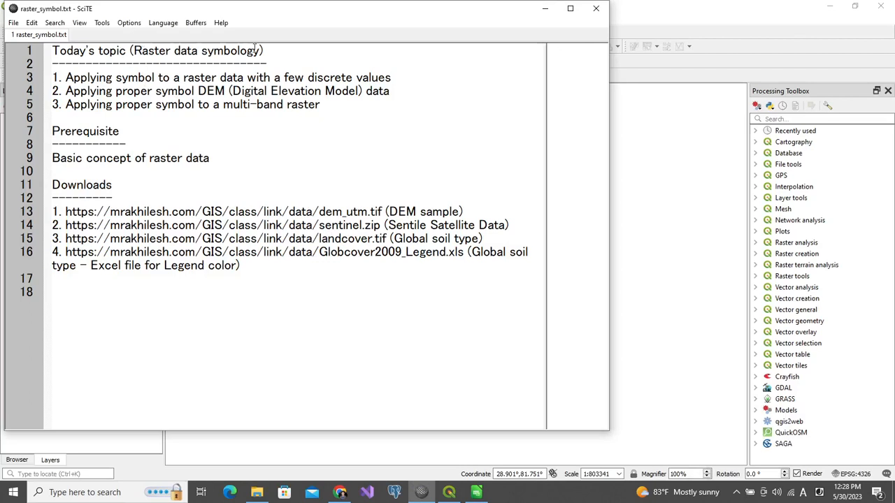
mouse_move(67, 91)
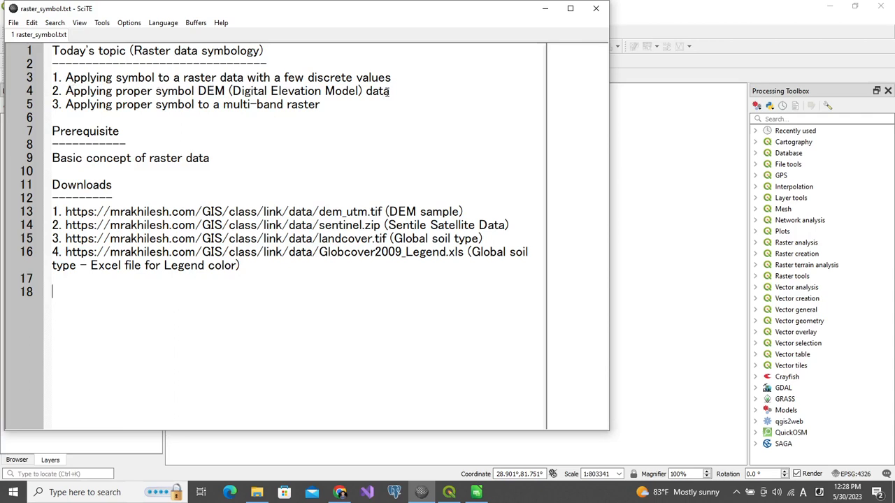
mouse_move(144, 207)
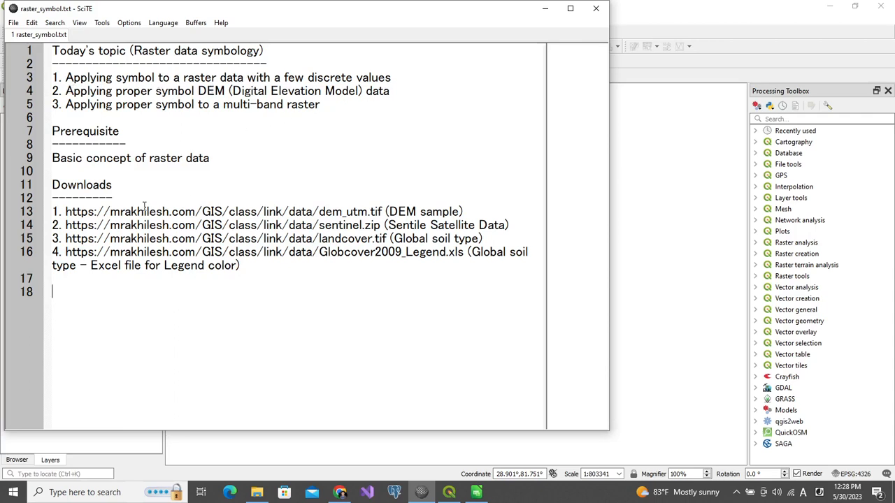
Highlight the DEM sample download link on the data source slide
left_click(63, 211)
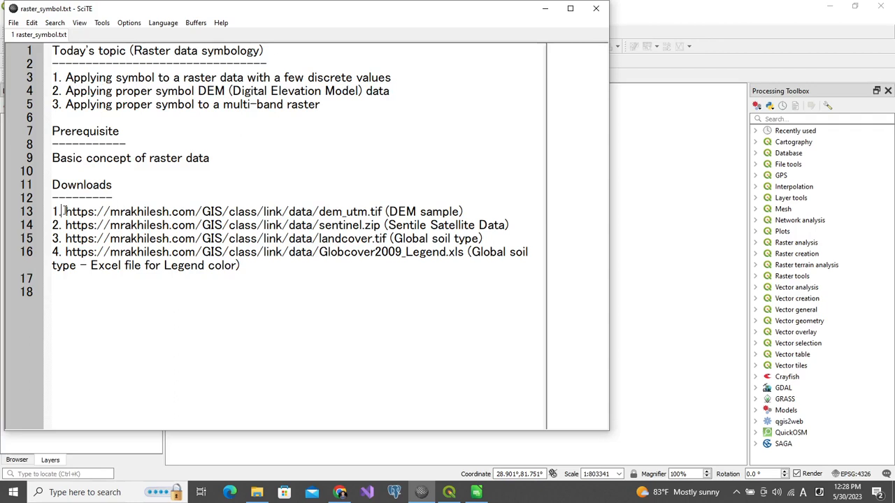
left_click_drag(64, 211, 358, 211)
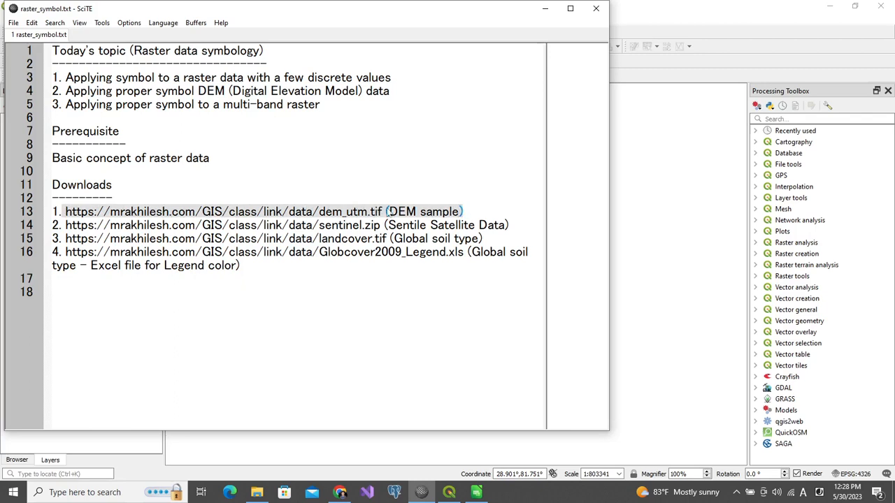
left_click(366, 212)
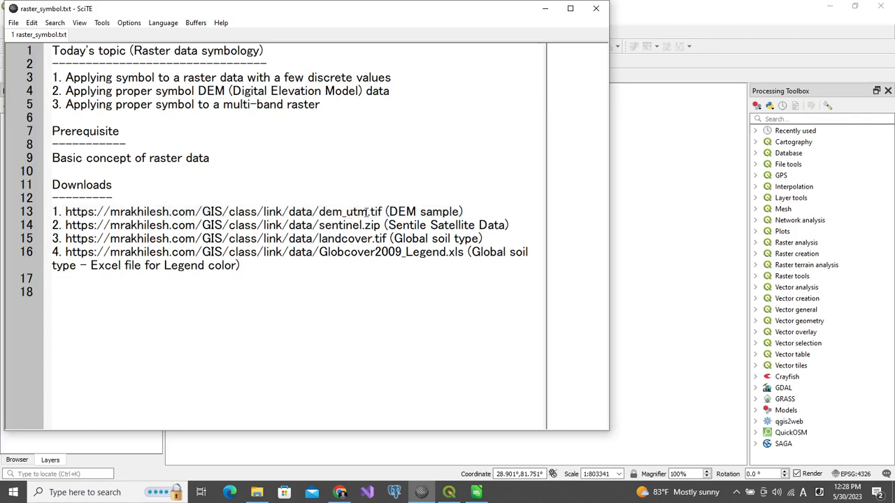
mouse_move(366, 211)
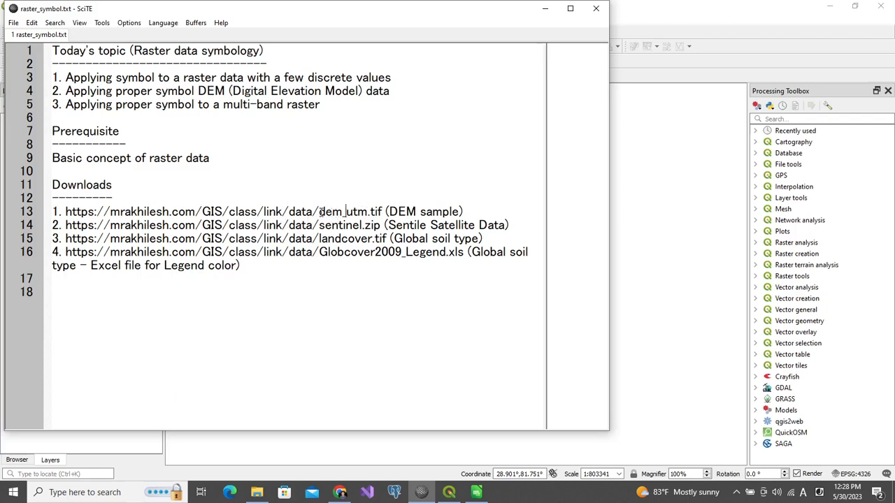
mouse_move(329, 213)
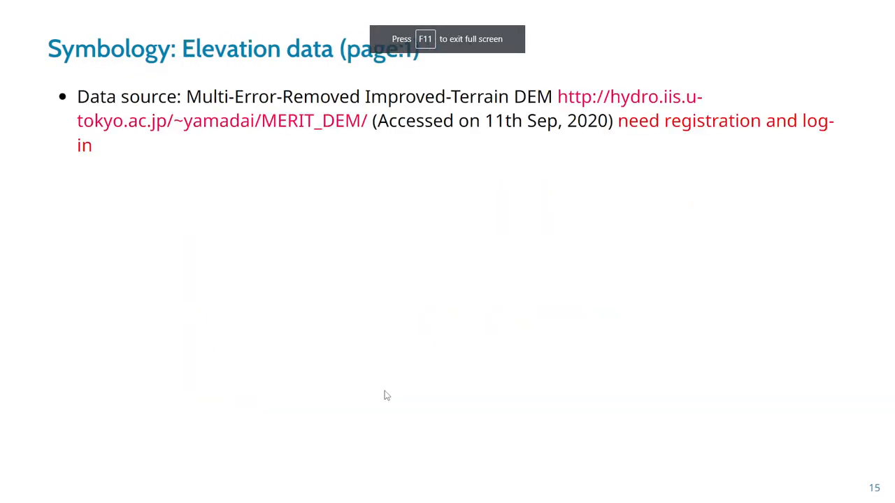
Review the DEM property slide, highlighting UTM zone 44N and the band count, then leave the slides
key("Right")
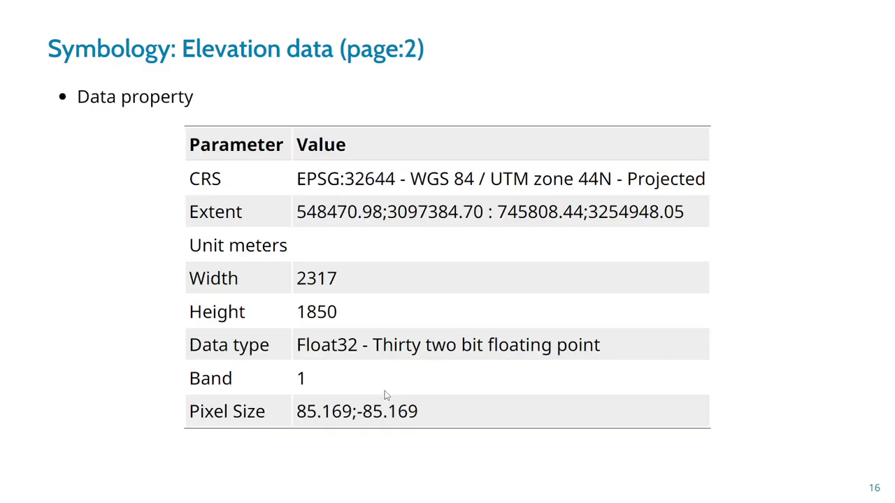
key("Left")
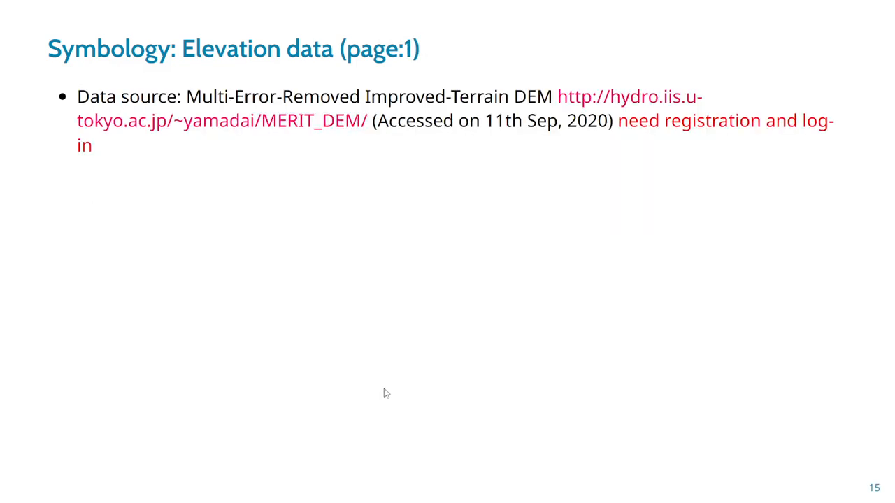
mouse_move(277, 127)
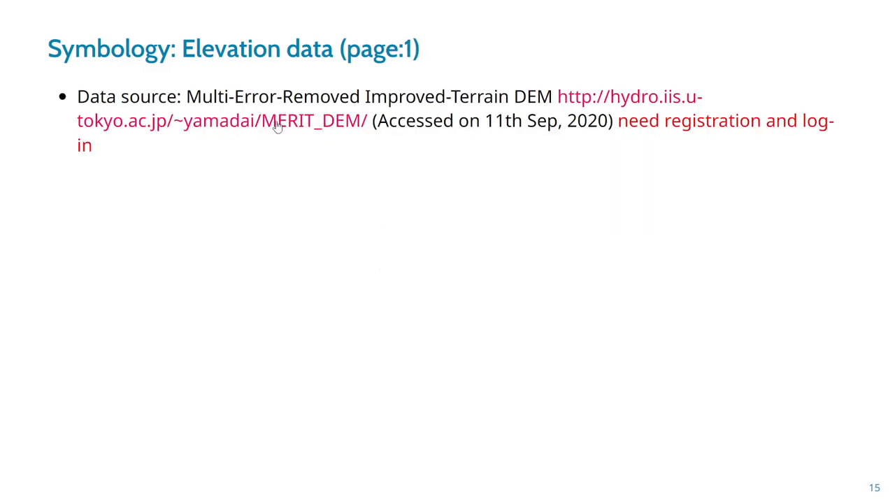
mouse_move(305, 138)
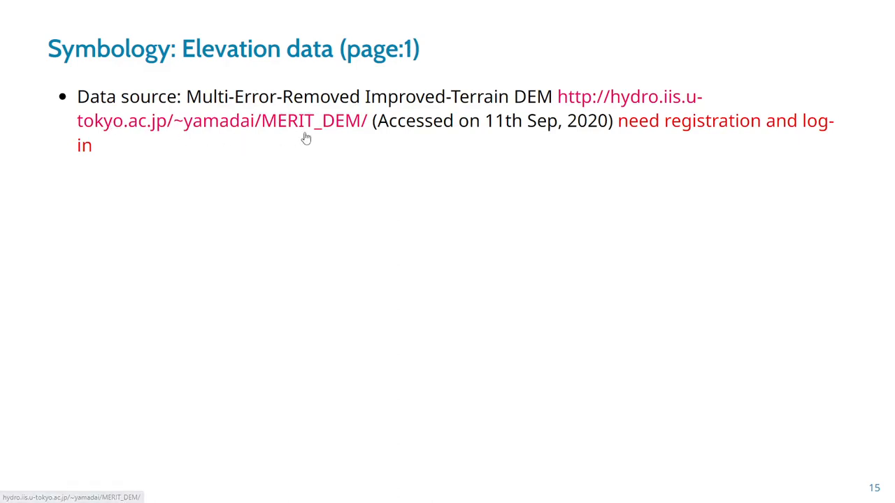
mouse_move(465, 124)
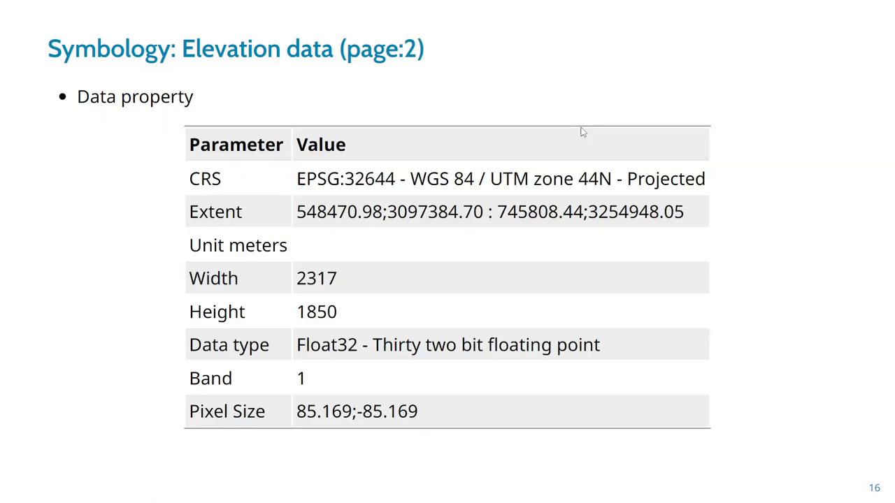
mouse_move(333, 188)
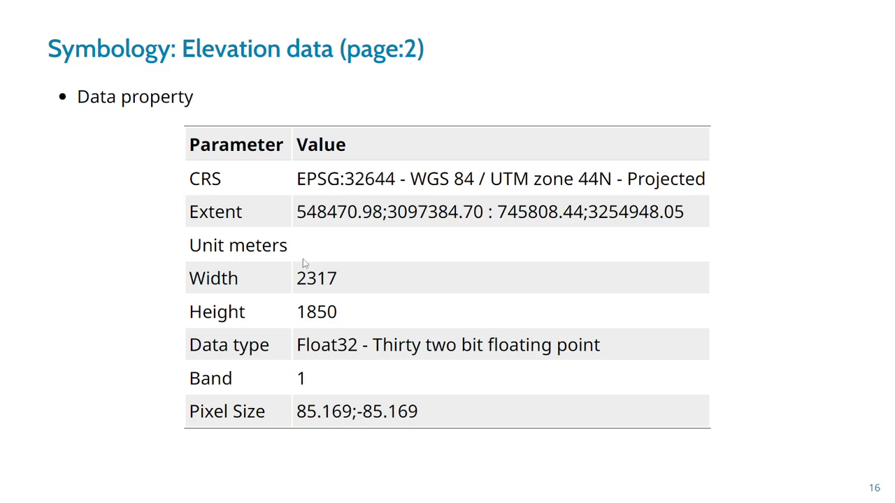
mouse_move(299, 179)
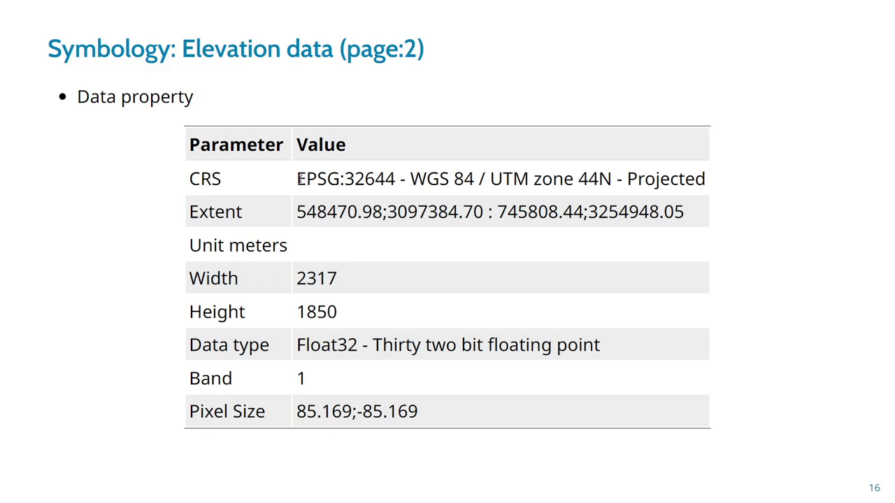
left_click_drag(296, 179, 389, 179)
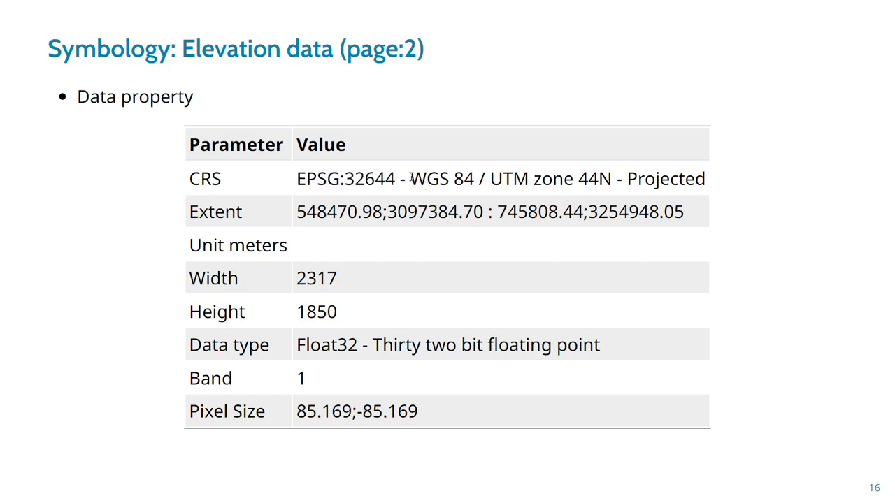
double_click(442, 179)
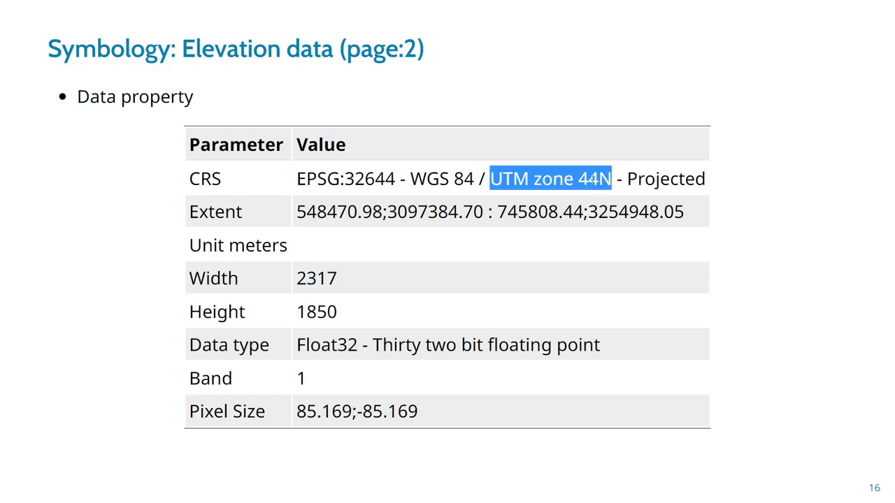
mouse_move(431, 219)
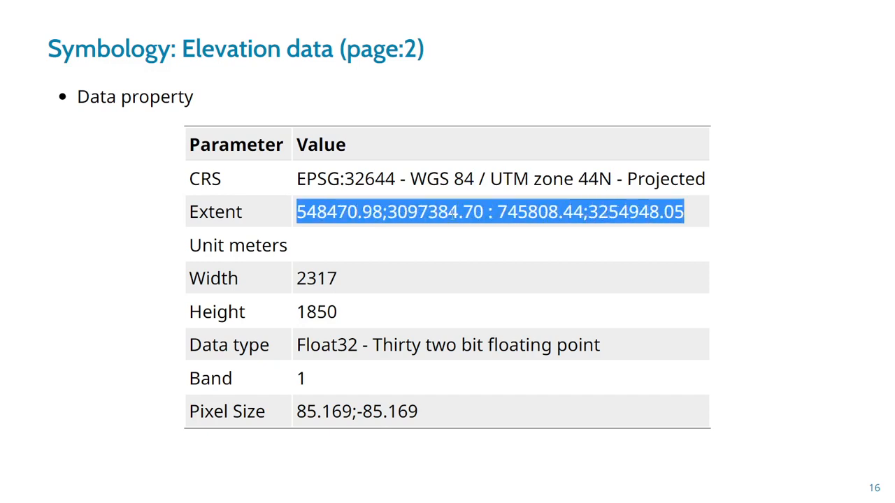
mouse_move(310, 307)
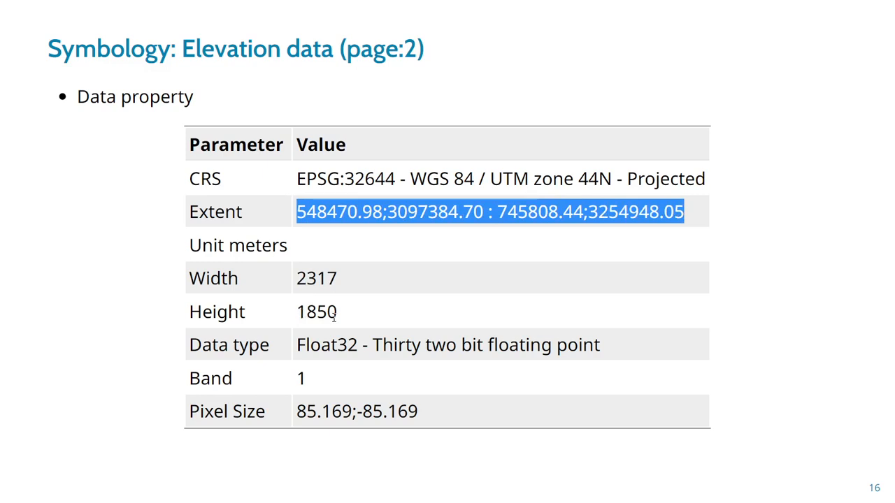
mouse_move(285, 350)
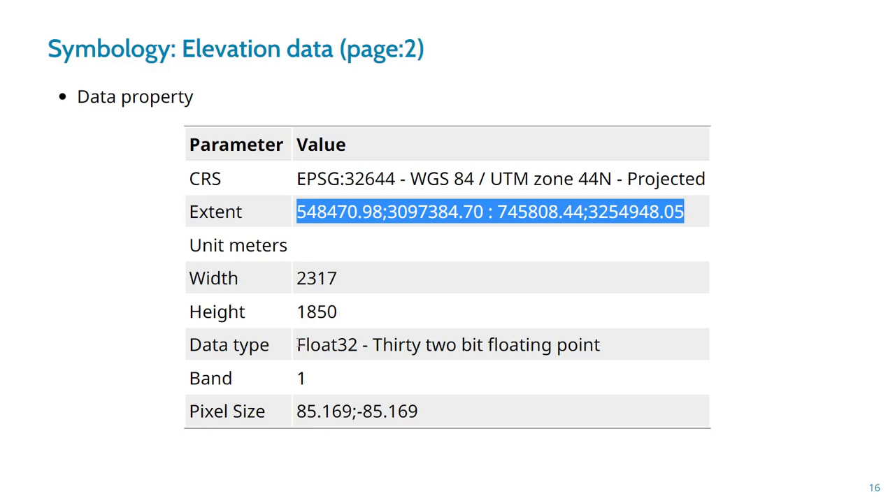
double_click(326, 344)
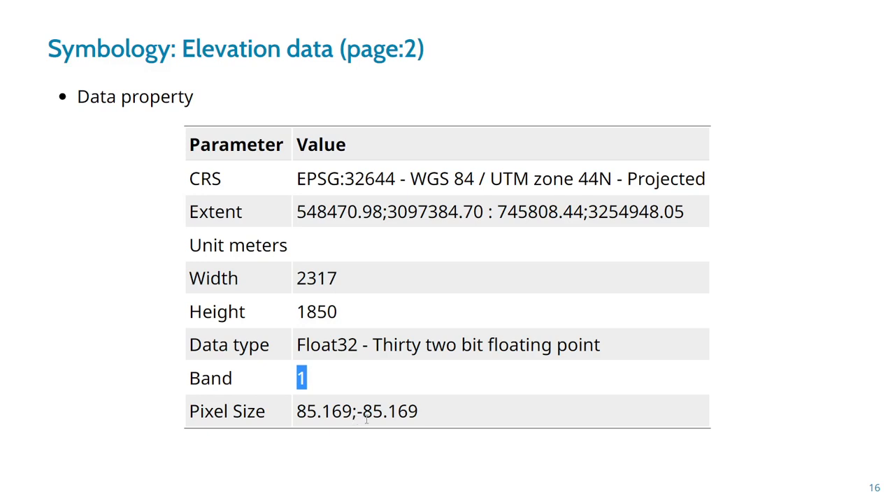
mouse_move(411, 341)
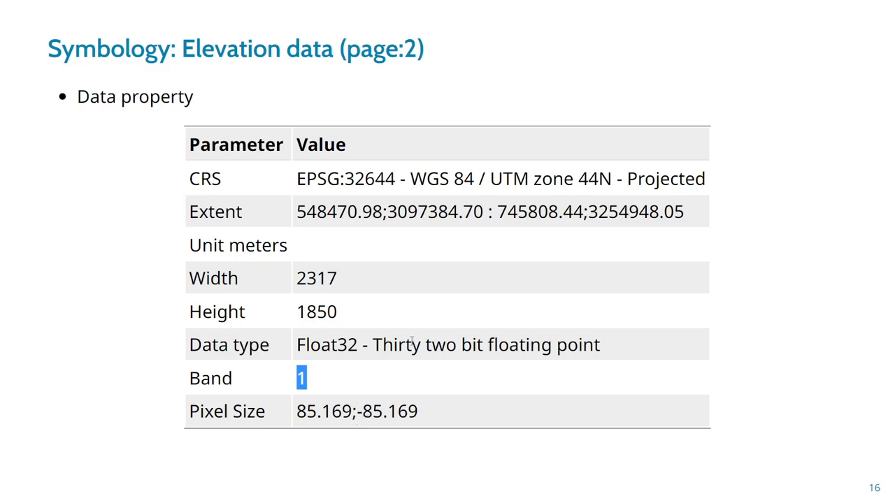
key("alt+tab")
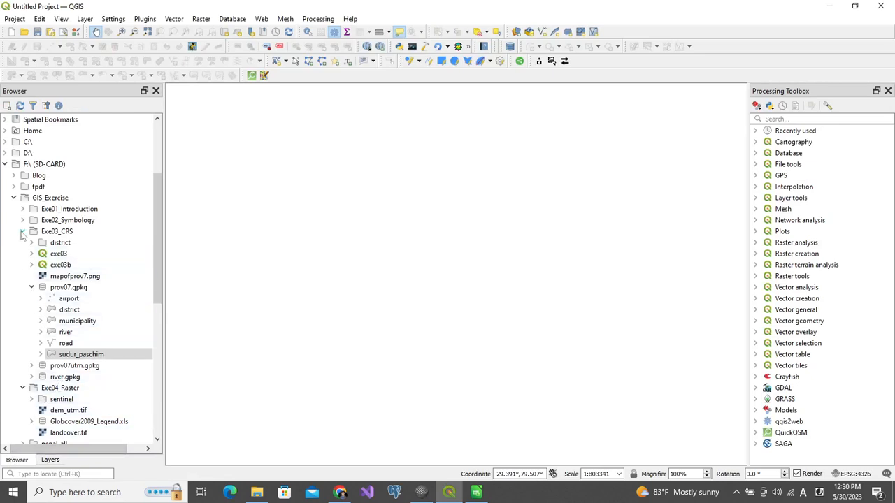
Load dem_utm.tif from the Exe04_Raster folder and select it for restyling
left_click(23, 232)
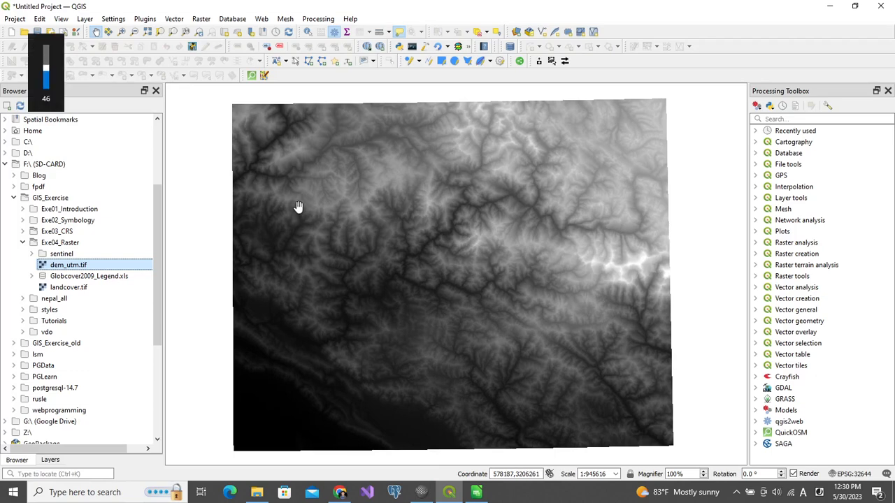
mouse_move(316, 162)
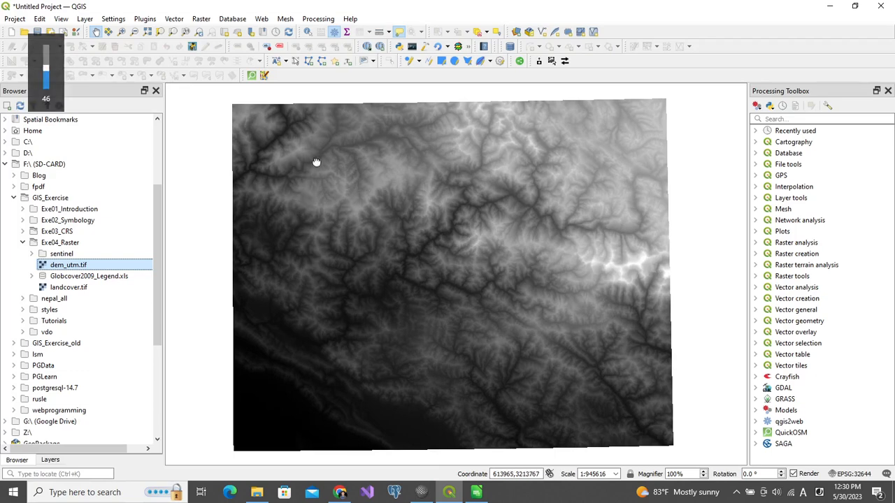
left_click(50, 459)
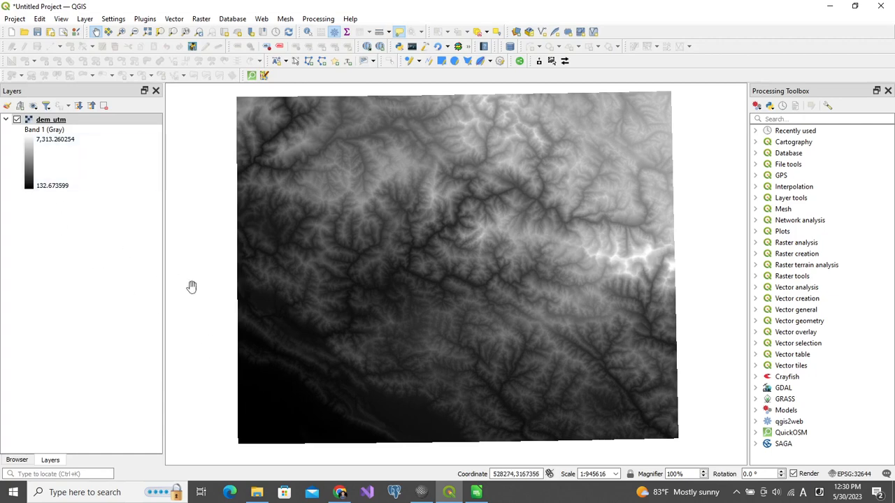
mouse_move(641, 269)
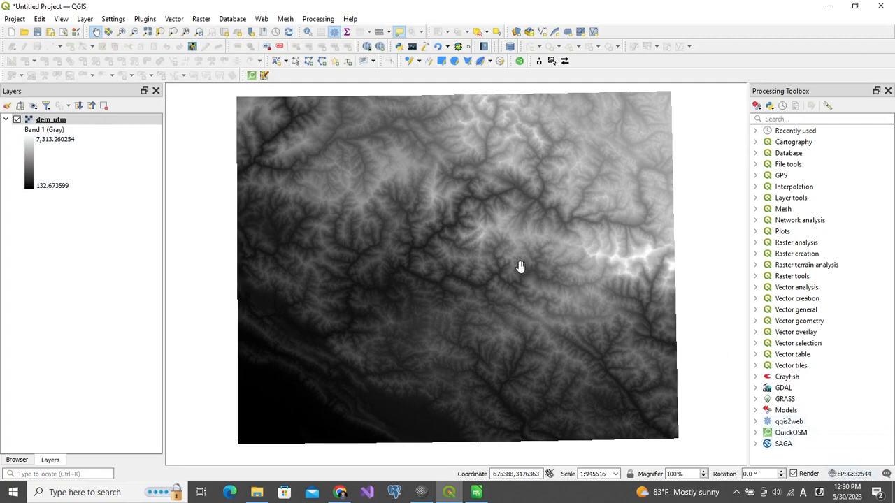
mouse_move(741, 404)
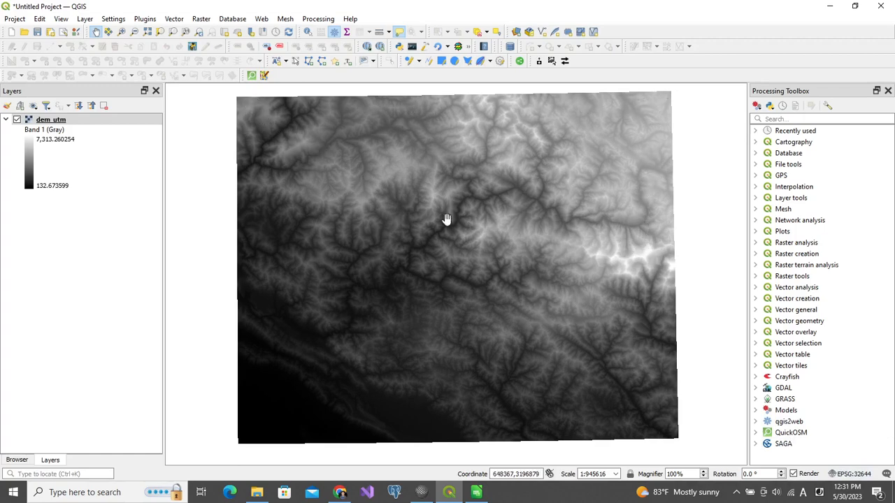
left_click(50, 119)
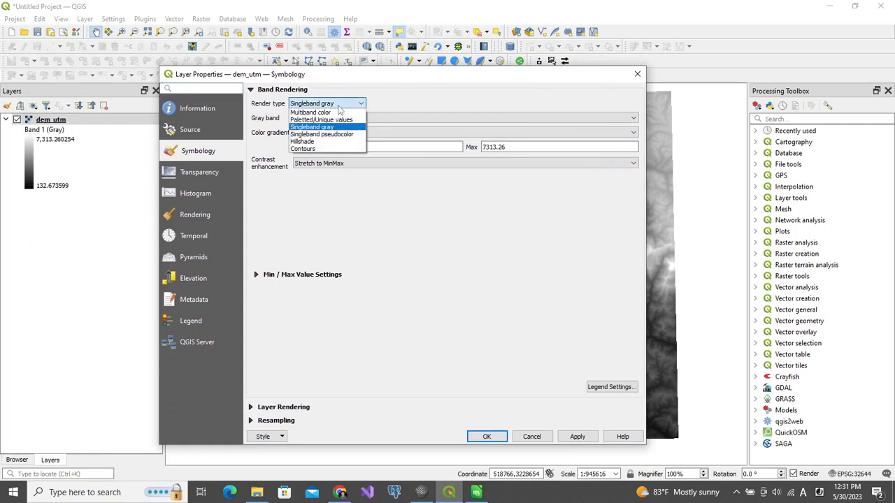
mouse_move(327, 134)
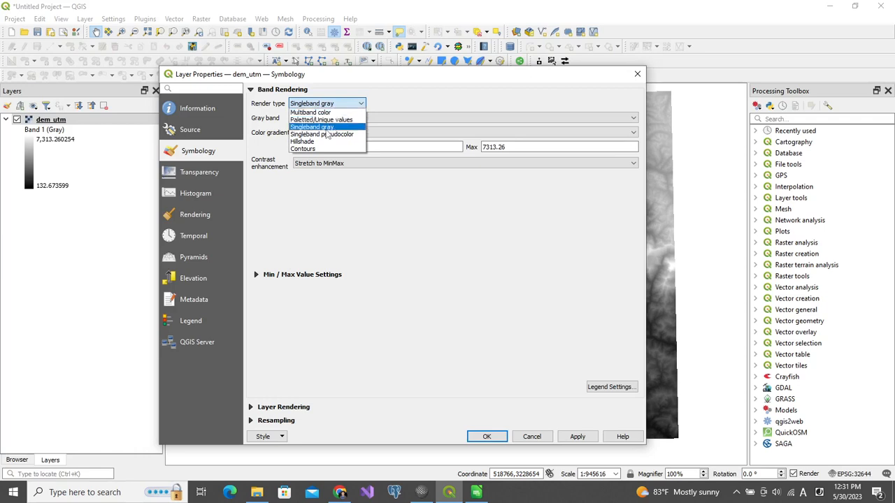
Render dem_utm as singleband pseudocolor with a rainbow ramp and apply it
left_click(312, 128)
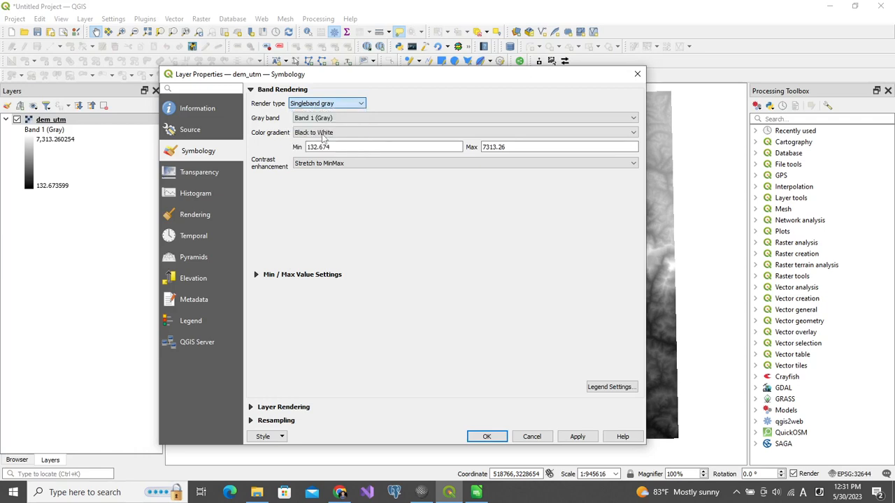
left_click(327, 104)
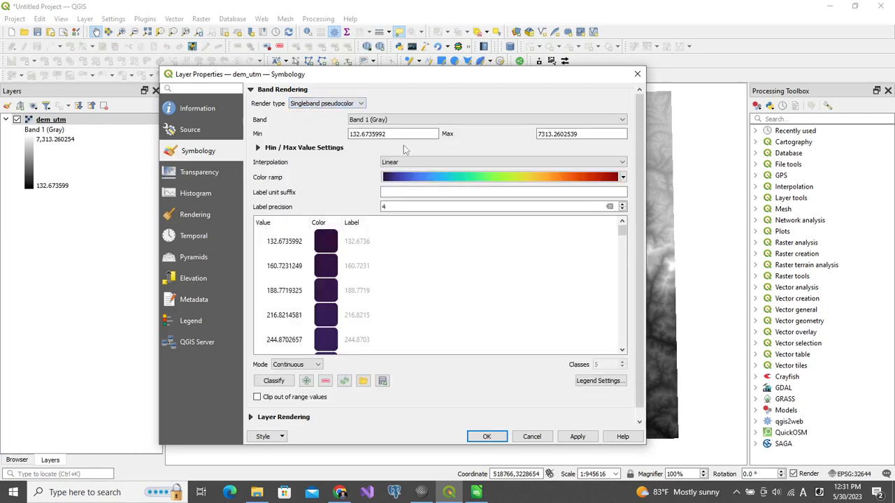
left_click(286, 240)
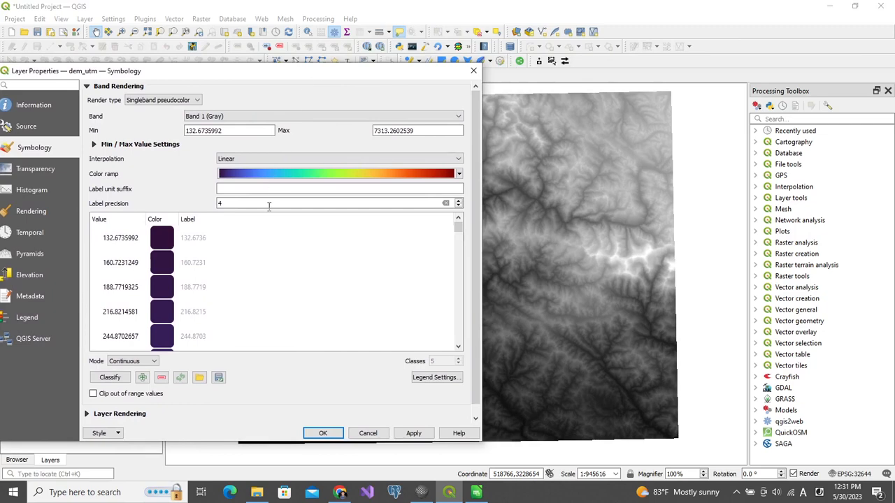
left_click(414, 433)
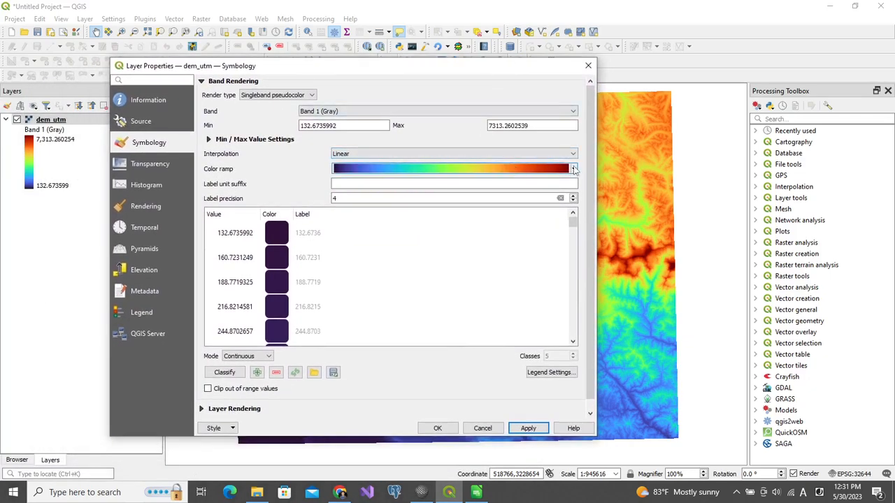
Create a new Gradient colour ramp from the Color ramp choices
left_click(573, 168)
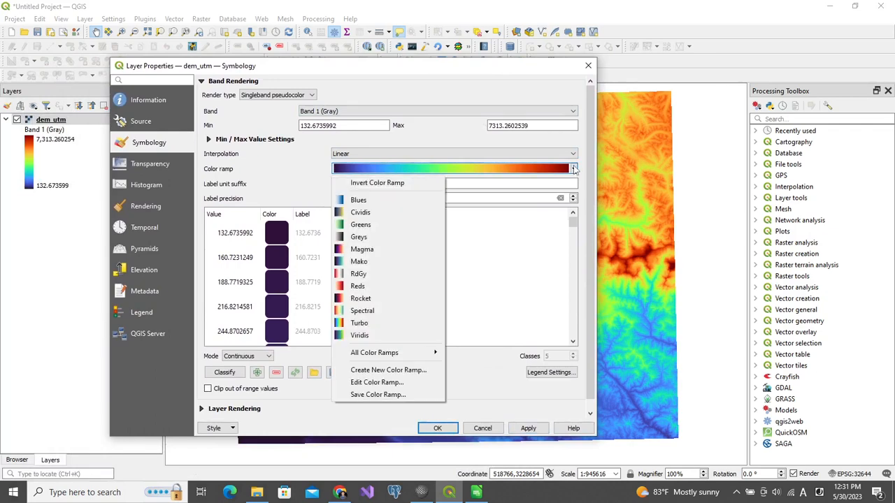
mouse_move(406, 168)
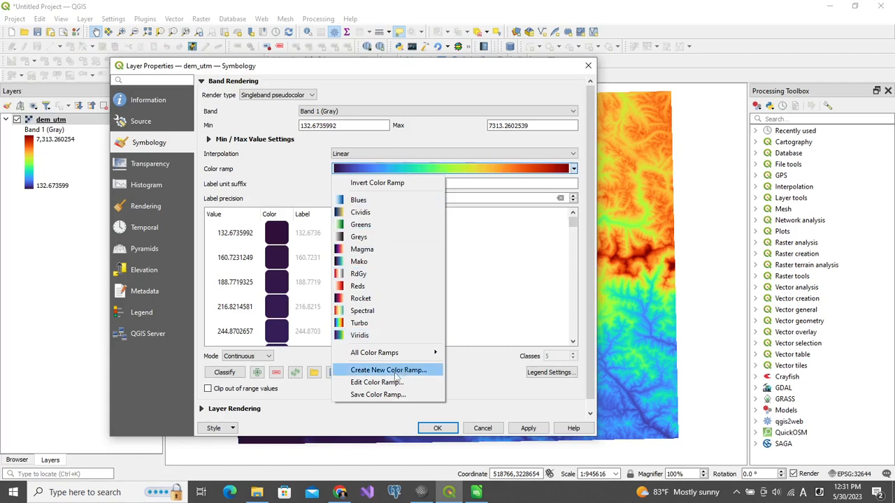
left_click(388, 369)
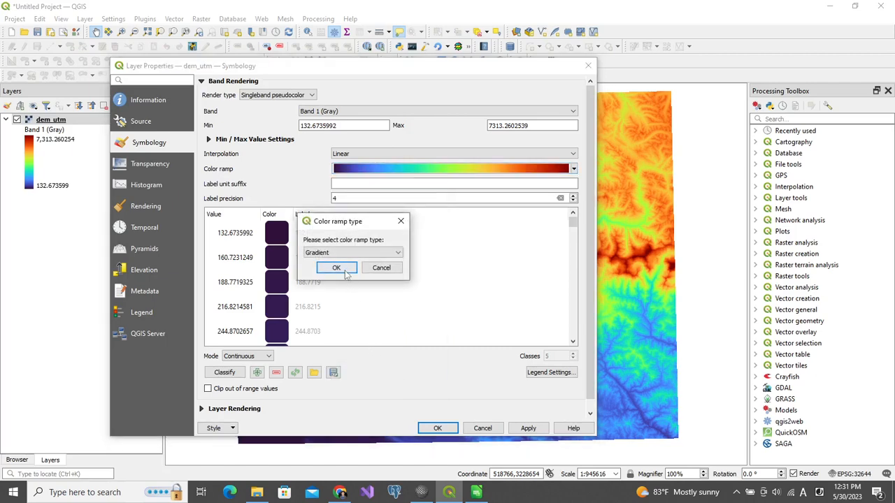
left_click(336, 268)
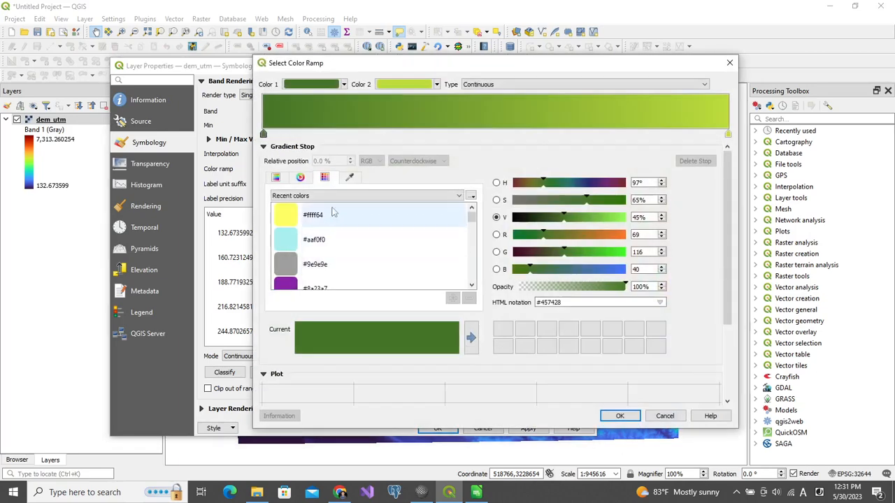
mouse_move(318, 118)
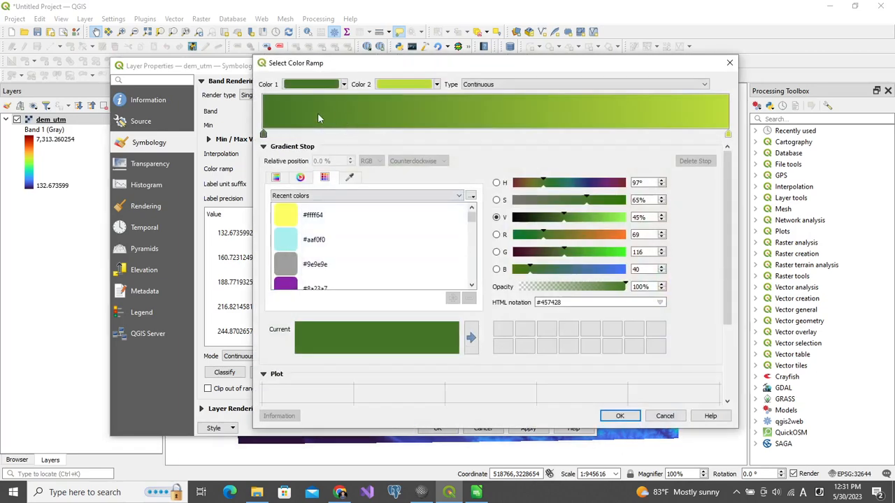
mouse_move(320, 118)
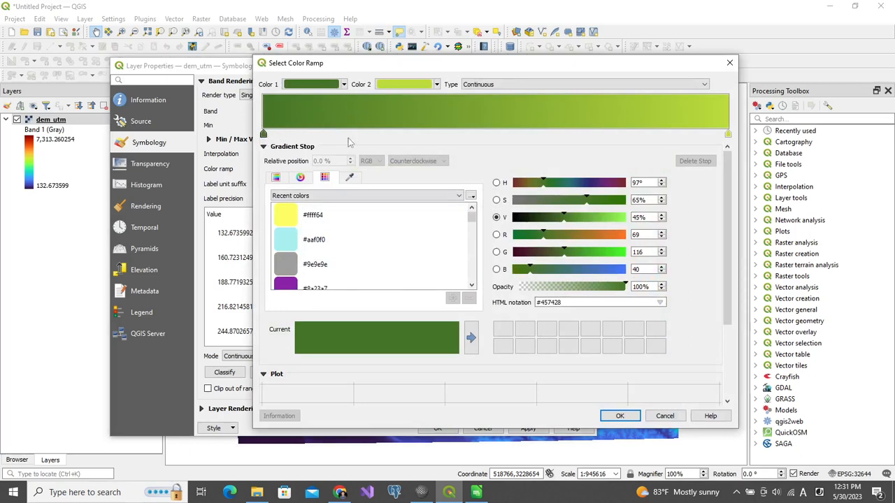
mouse_move(506, 140)
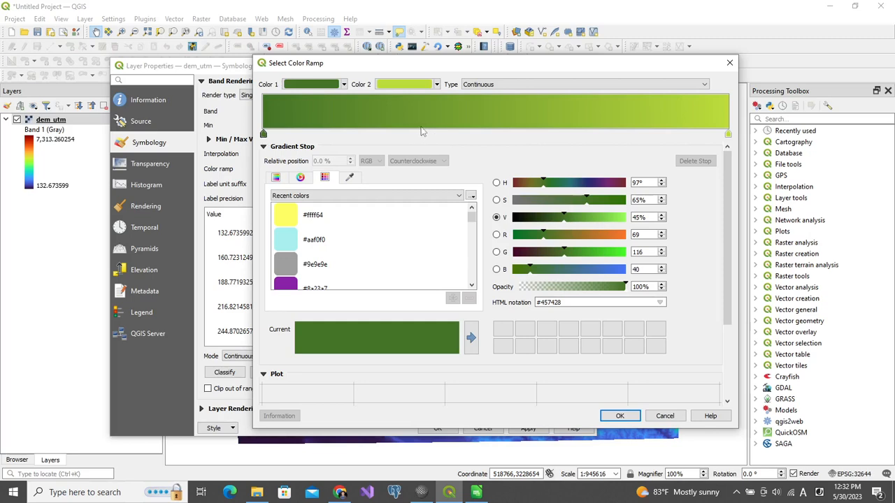
mouse_move(515, 137)
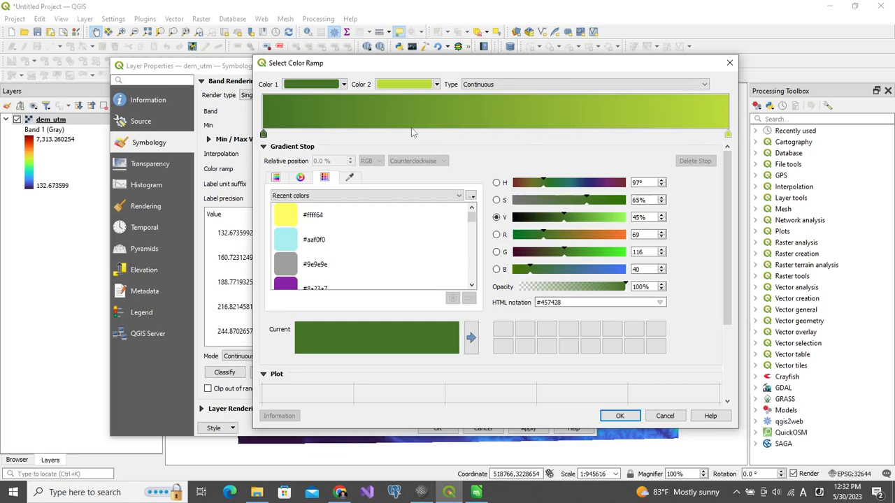
mouse_move(419, 133)
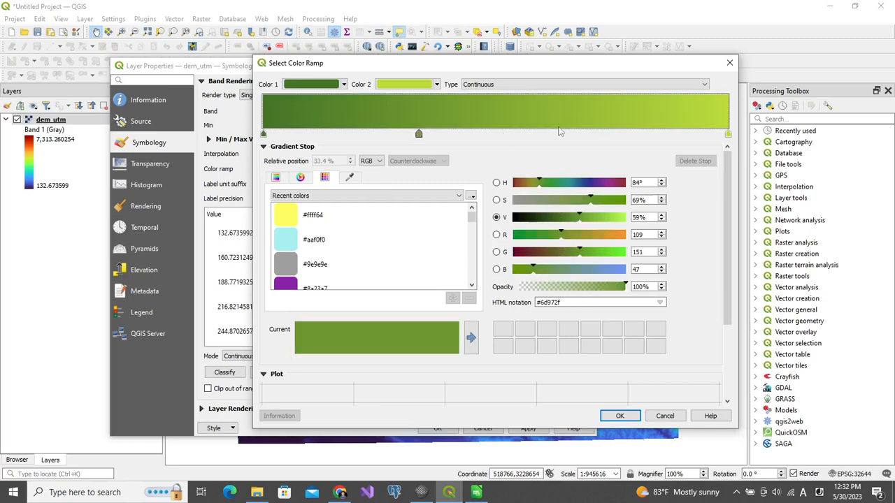
mouse_move(562, 133)
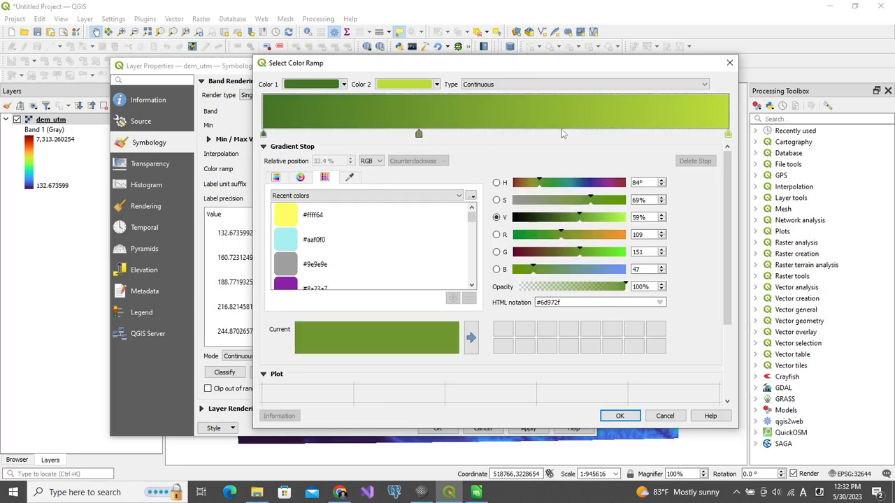
Add gradient stops at about 64% and 31% and turn the start colour toward cyan
left_click_drag(418, 135, 562, 134)
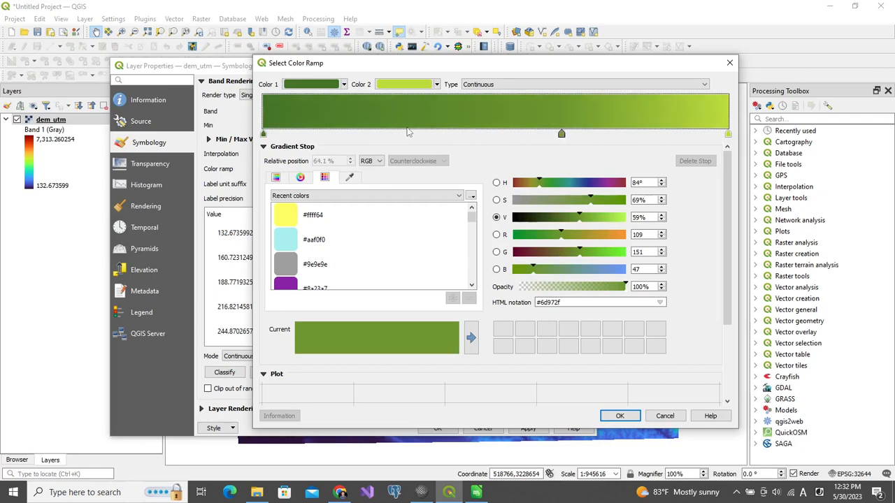
left_click_drag(562, 133, 406, 133)
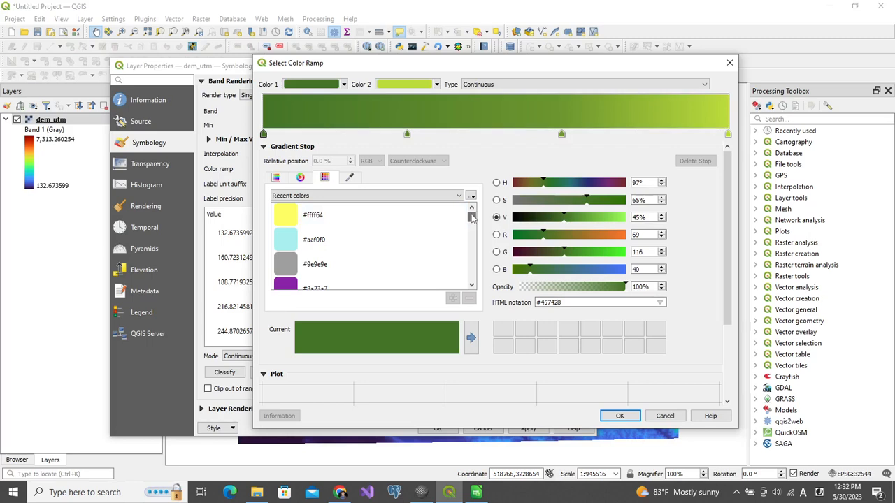
mouse_move(473, 218)
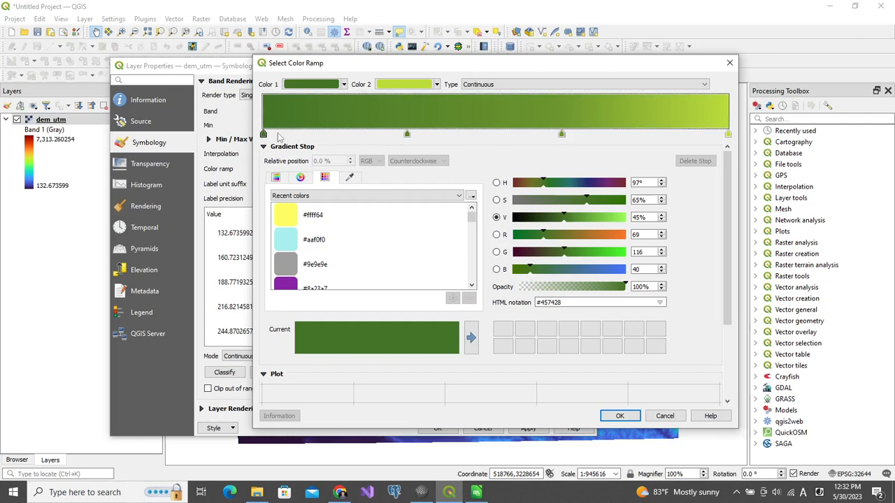
mouse_move(394, 142)
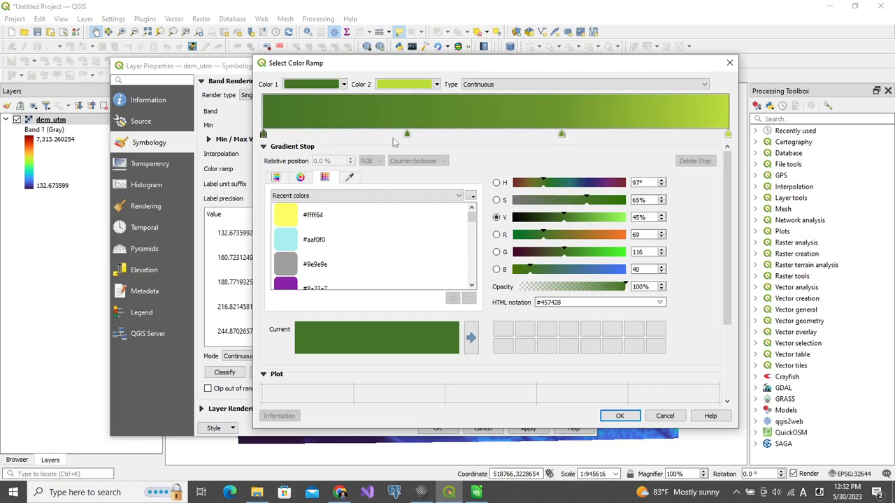
left_click_drag(406, 134, 406, 134)
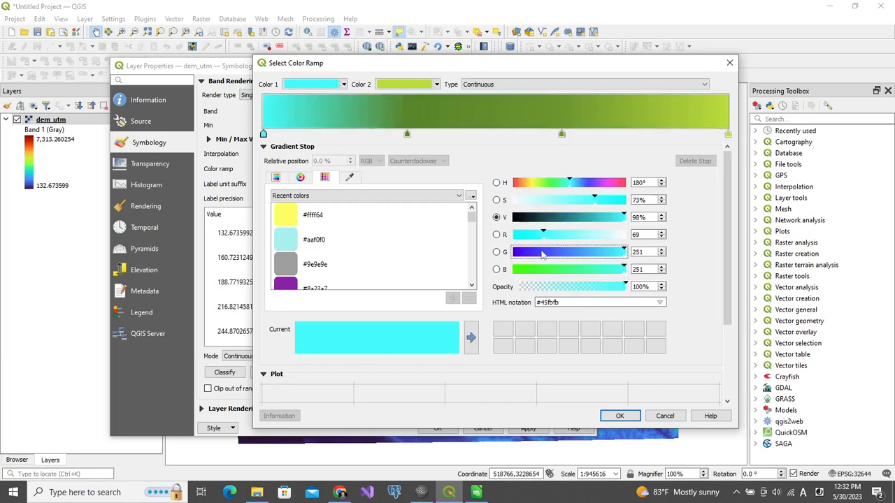
Set Color 1 to pure blue (#0000ff) and brighten the 31% stop to green
left_click_drag(545, 251, 514, 252)
type("2")
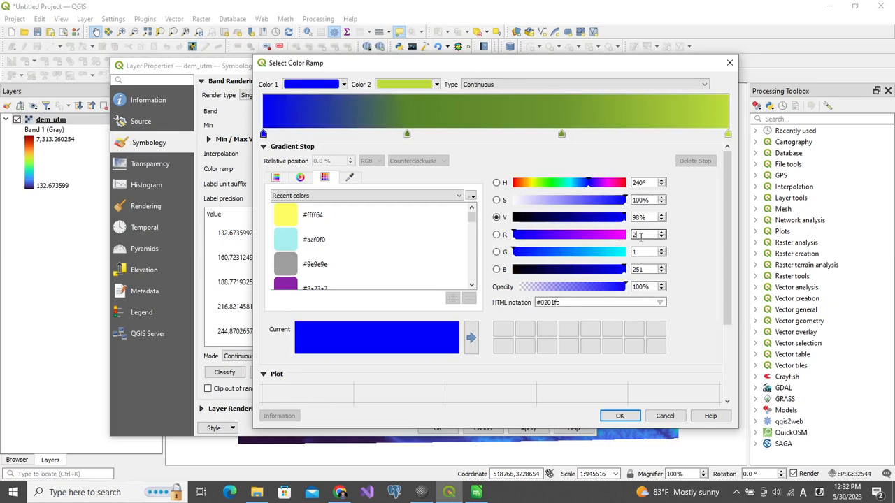
type("0")
left_click(649, 268)
type("255")
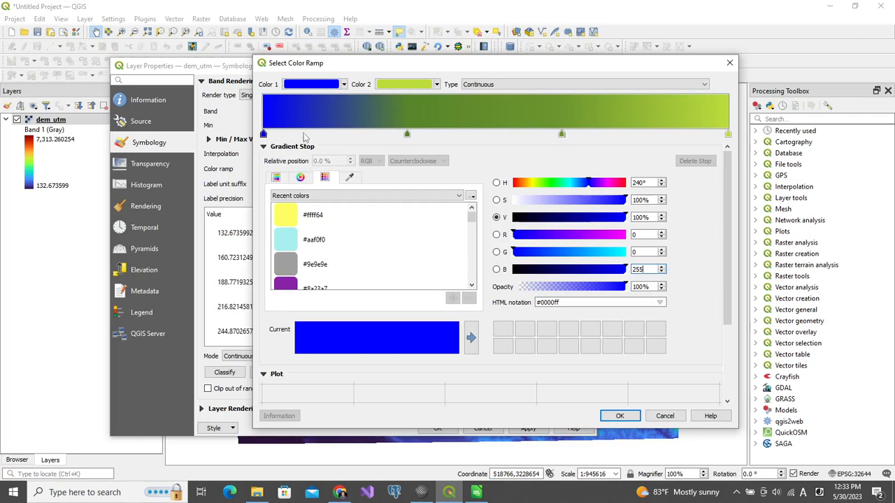
mouse_move(395, 135)
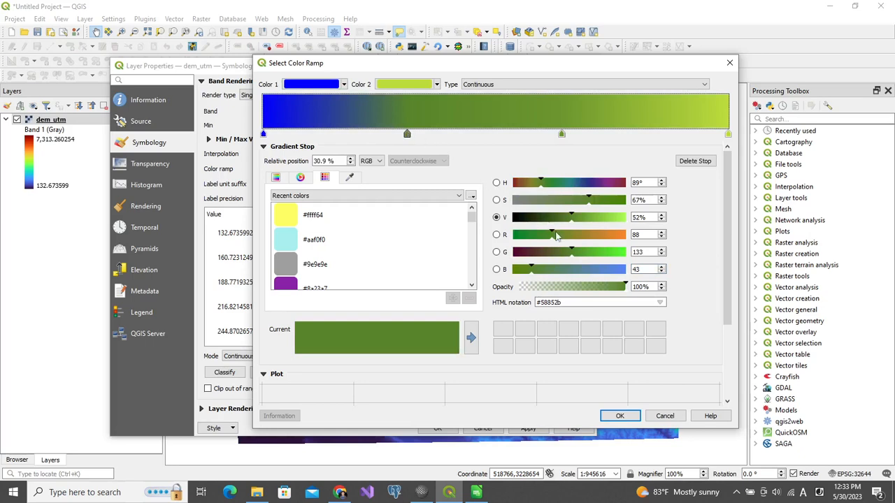
left_click_drag(552, 235, 524, 235)
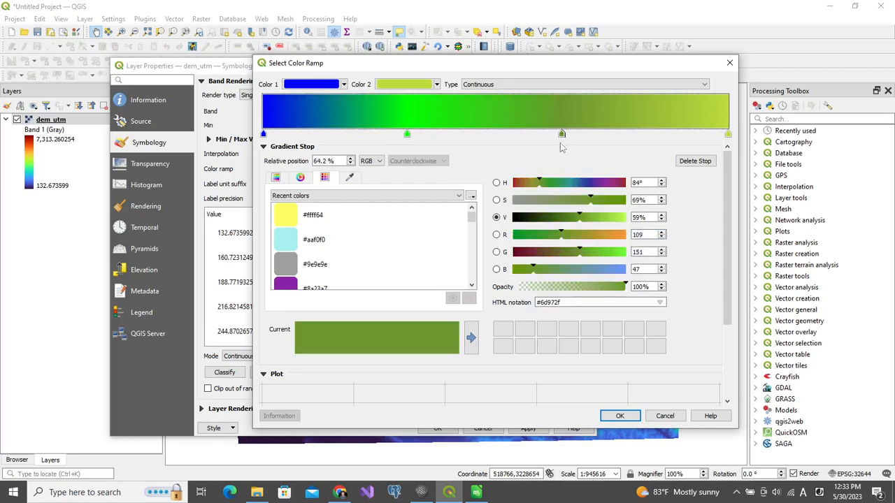
Make the 64% stop red and the gradient's end colour white
left_click_drag(562, 235, 559, 235)
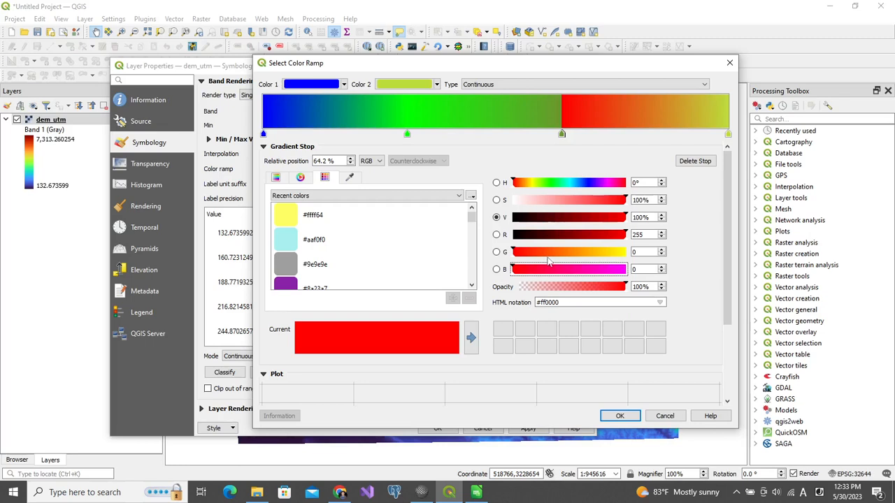
mouse_move(573, 159)
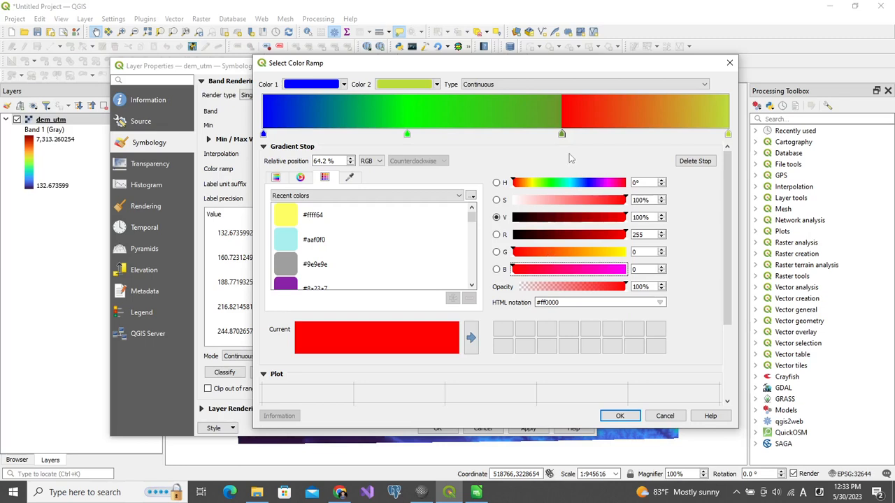
mouse_move(568, 154)
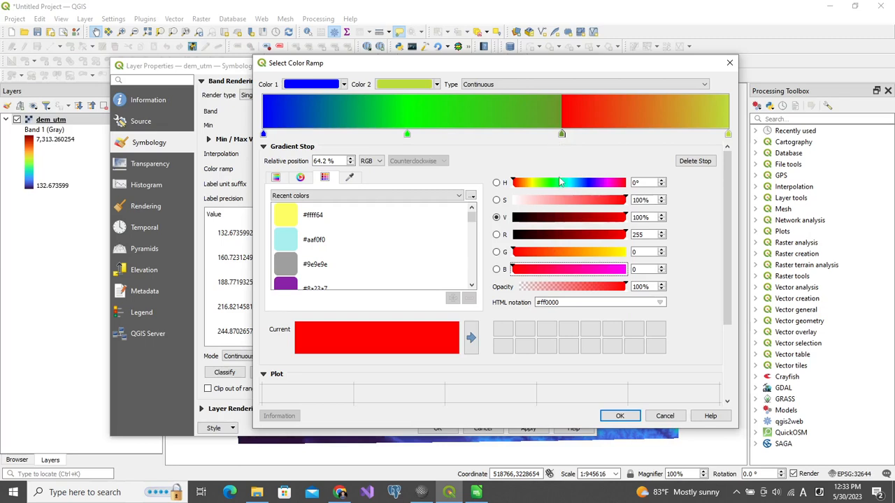
mouse_move(608, 176)
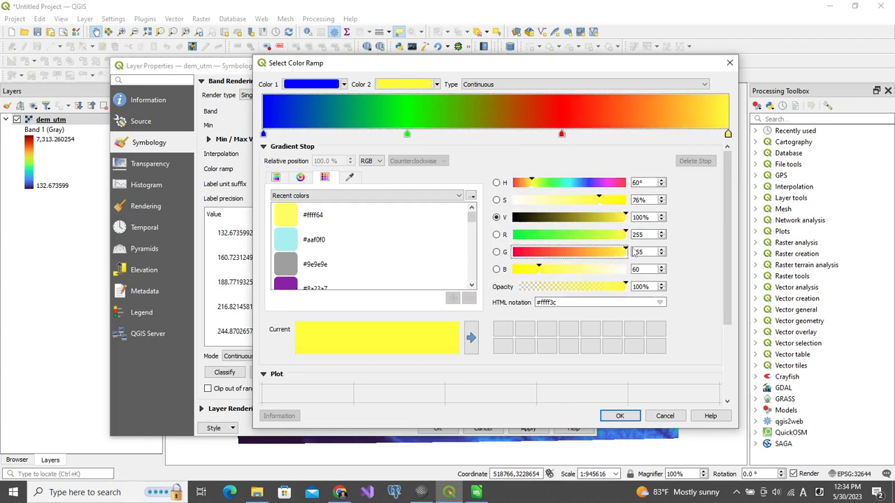
left_click_drag(539, 268, 560, 268)
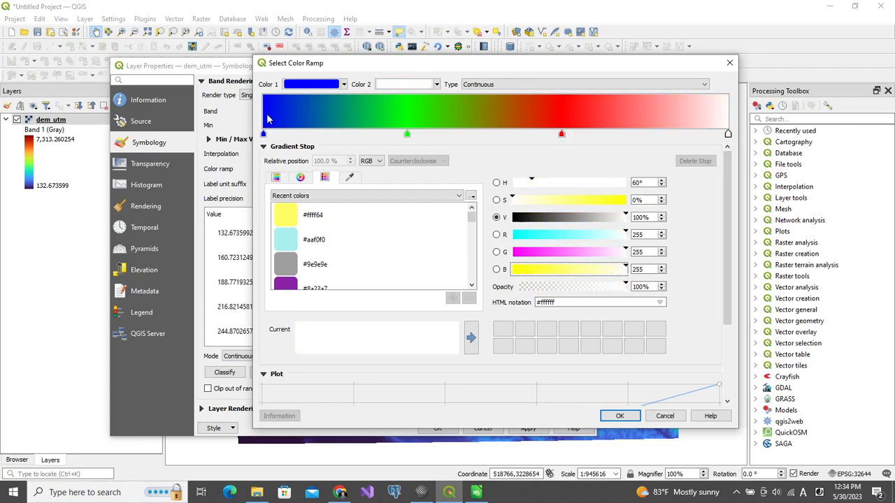
mouse_move(282, 115)
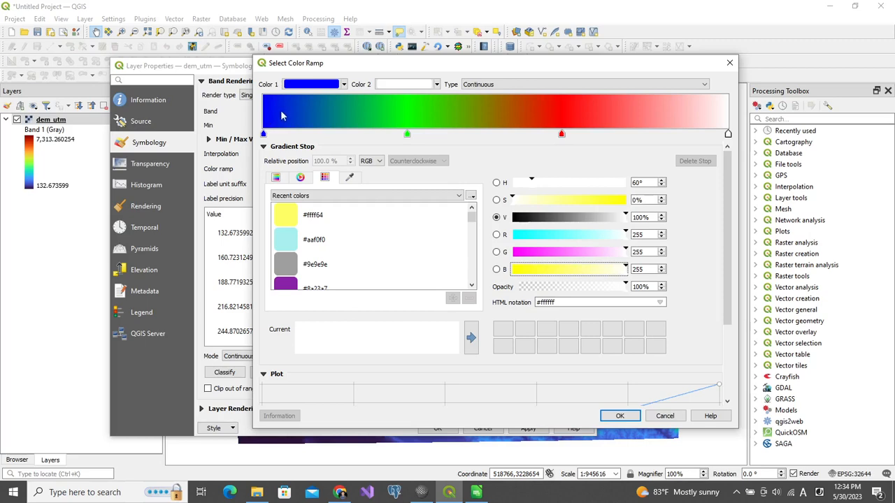
mouse_move(383, 111)
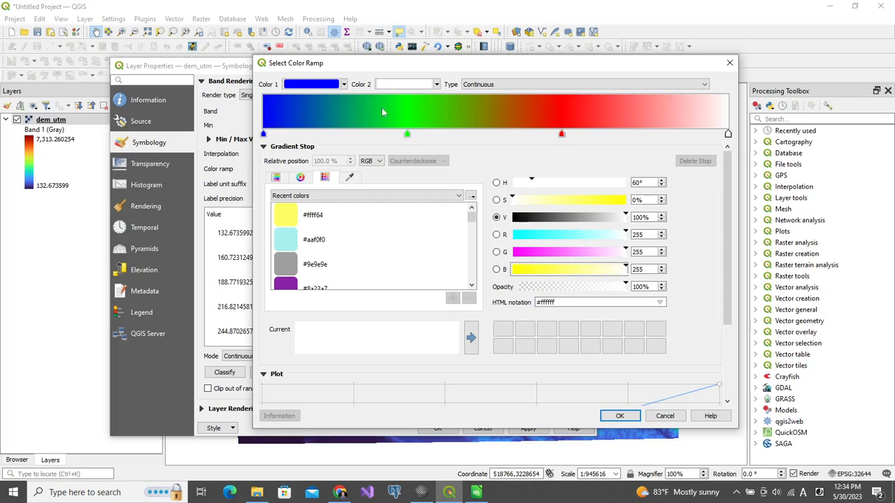
mouse_move(556, 126)
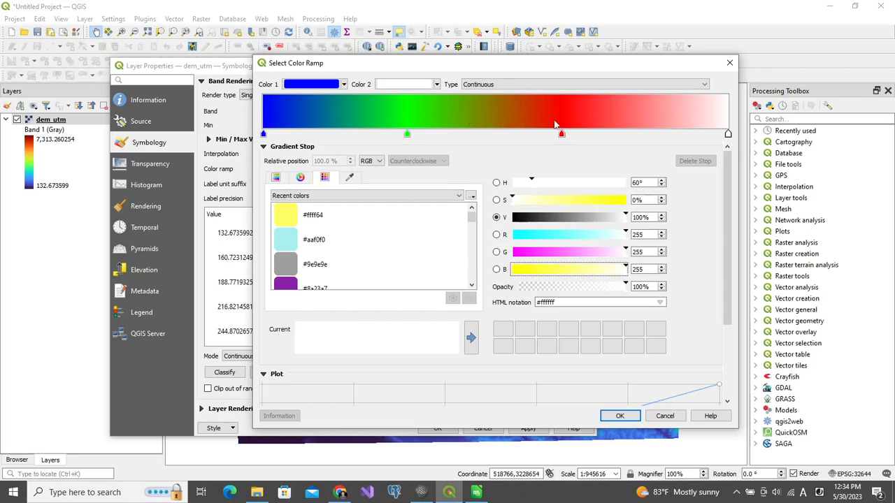
mouse_move(724, 114)
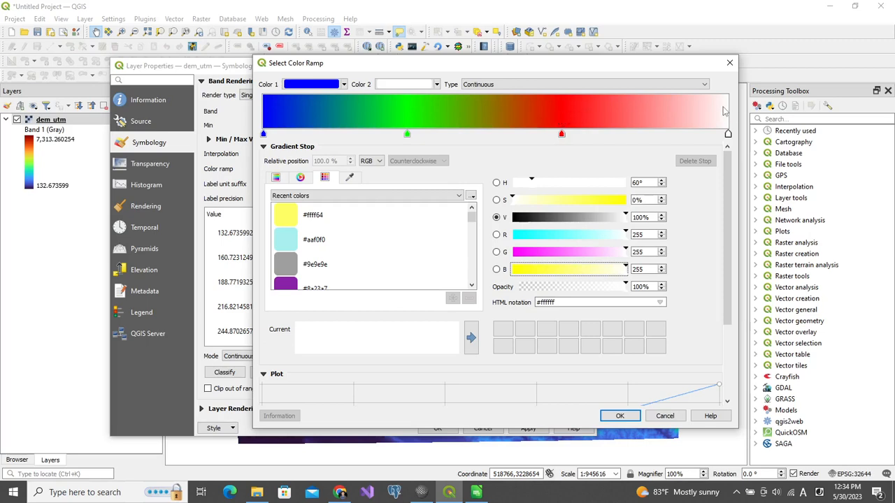
Apply the blue–green–red–white gradient to the DEM and reopen the ramp choices
left_click(547, 328)
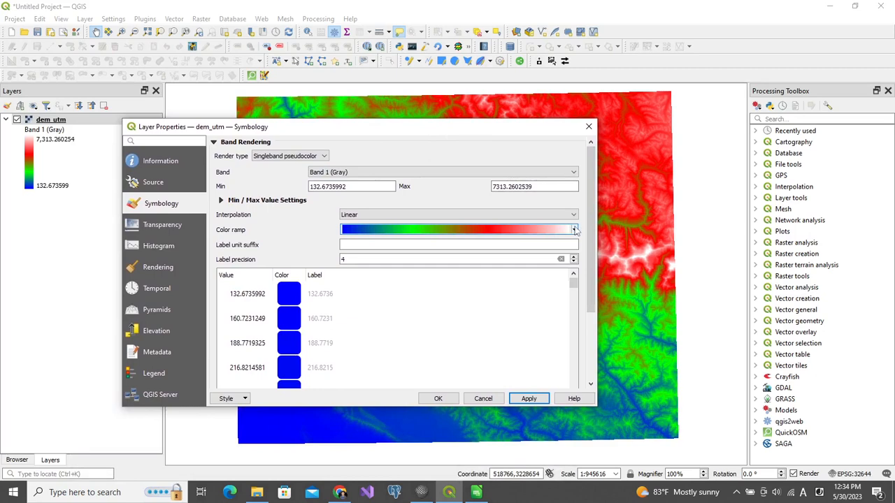
left_click(573, 229)
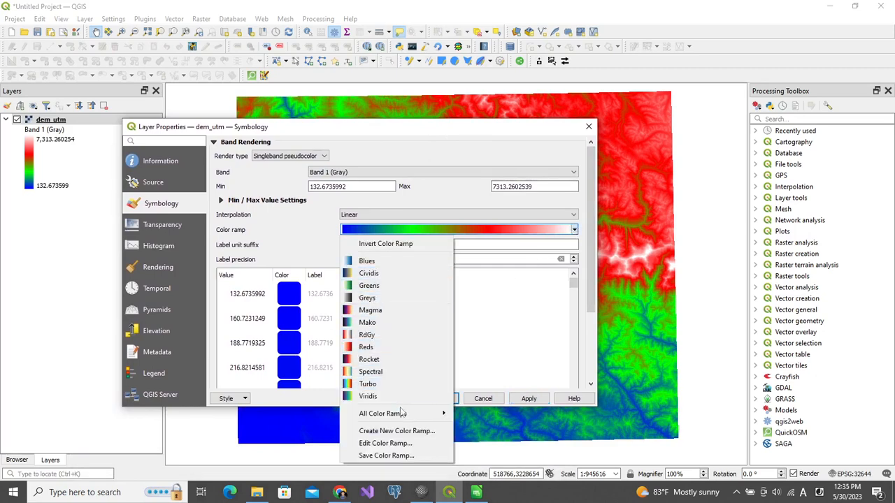
Create a new ramp of type Catalog: cpt-city, opening the 1152-ramp catalog
left_click(383, 414)
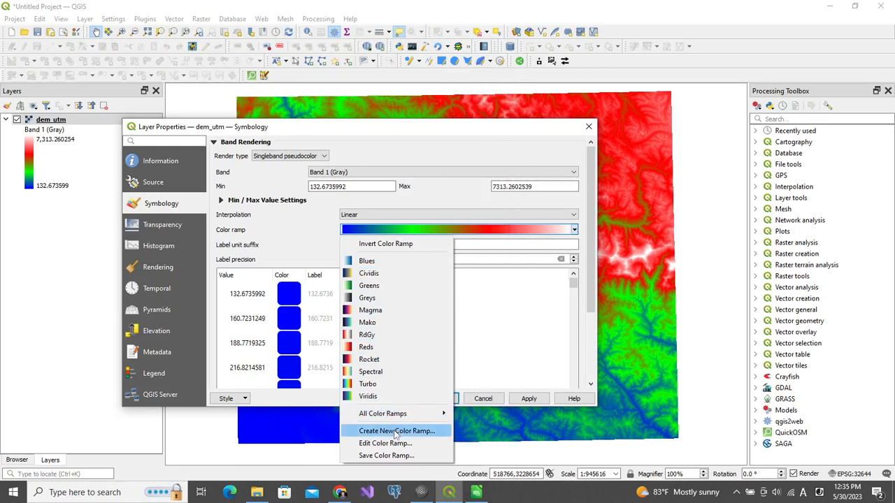
left_click(397, 431)
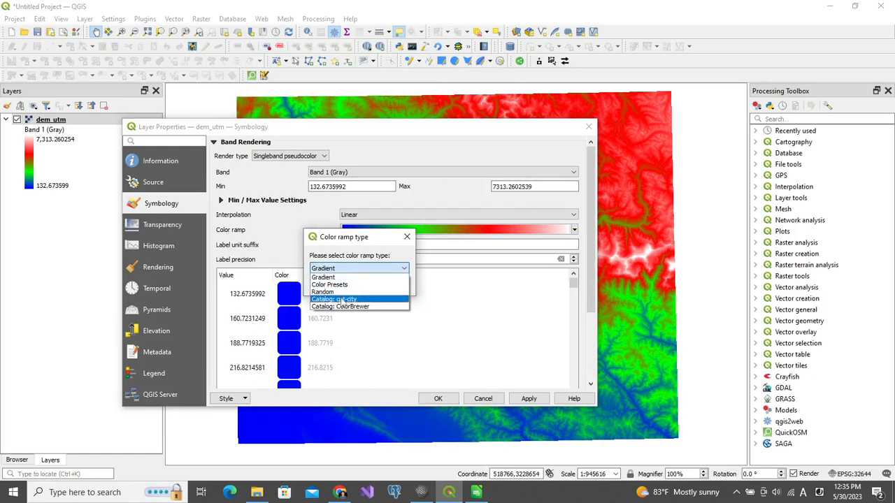
mouse_move(343, 299)
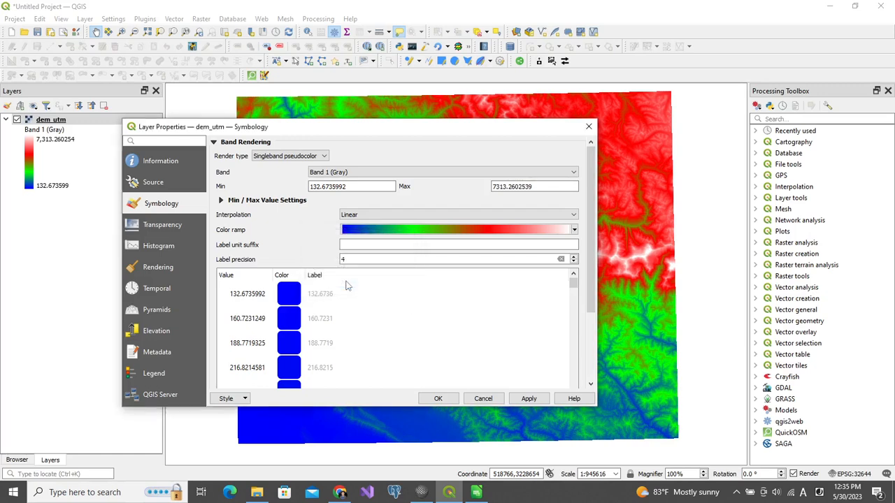
mouse_move(351, 285)
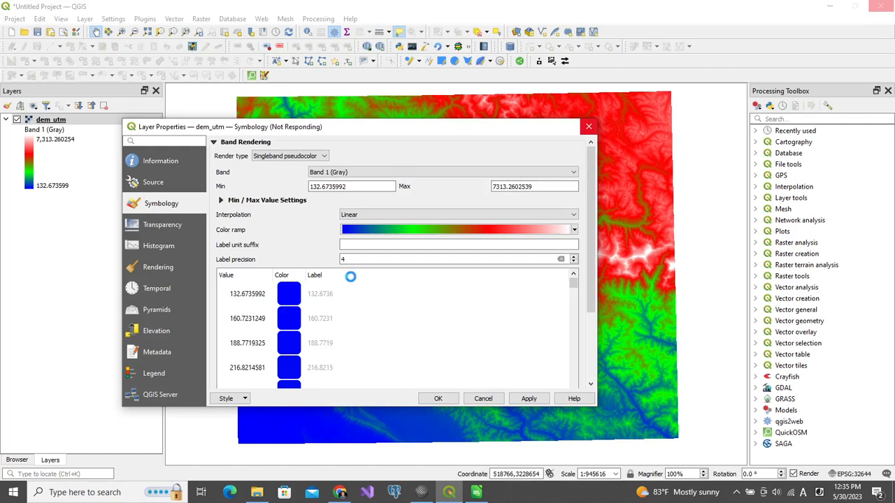
left_click(573, 229)
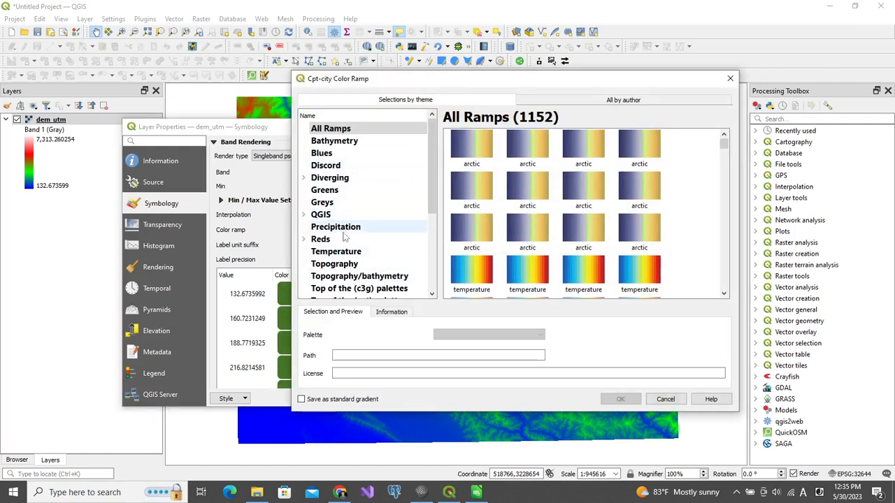
Browse the Precipitation, Temperature, Topography and QGIS theme palettes in the cpt-city catalog
left_click(335, 227)
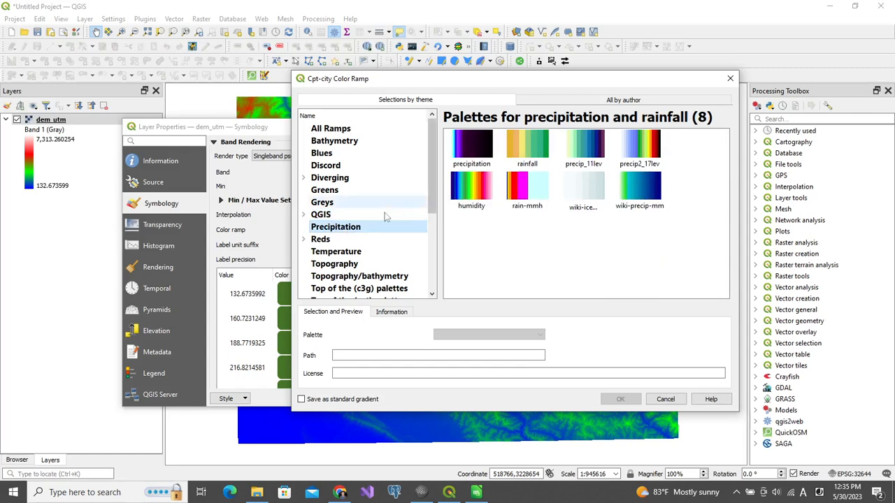
left_click(336, 252)
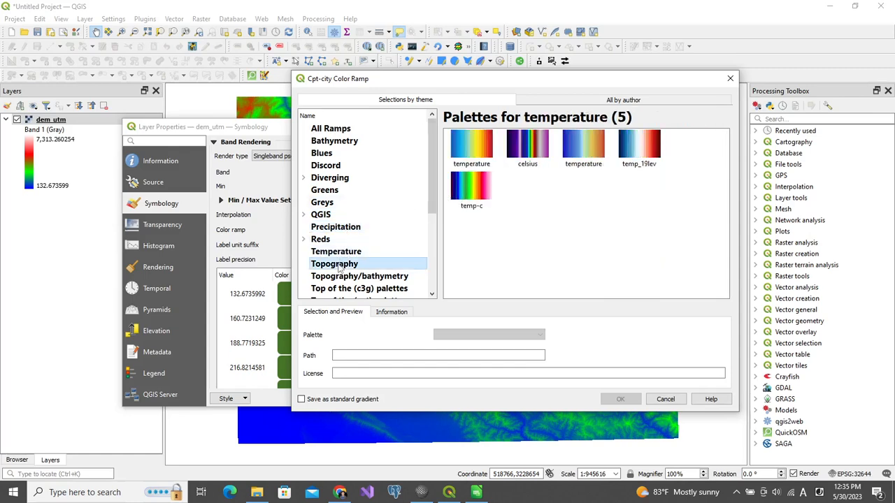
left_click(334, 262)
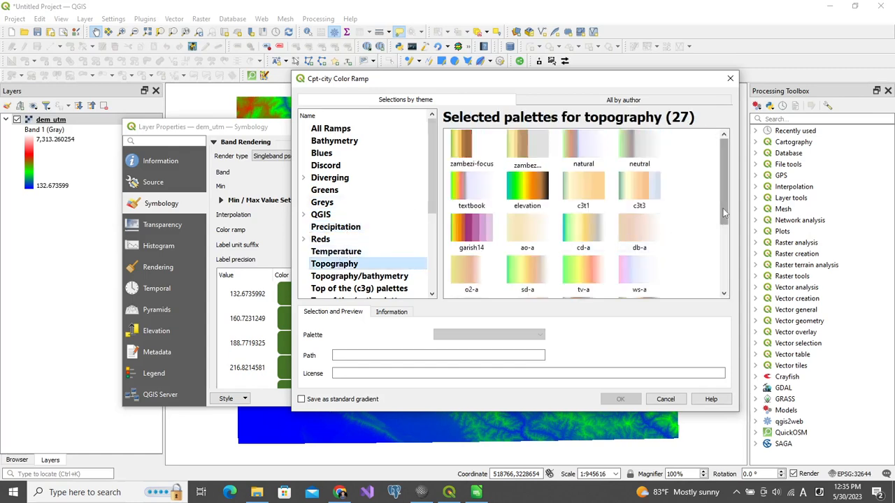
scroll("down", 3)
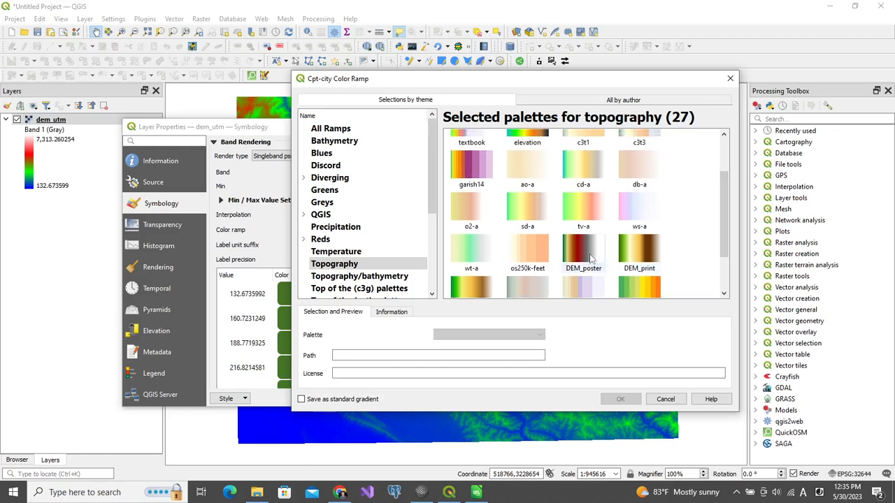
mouse_move(566, 253)
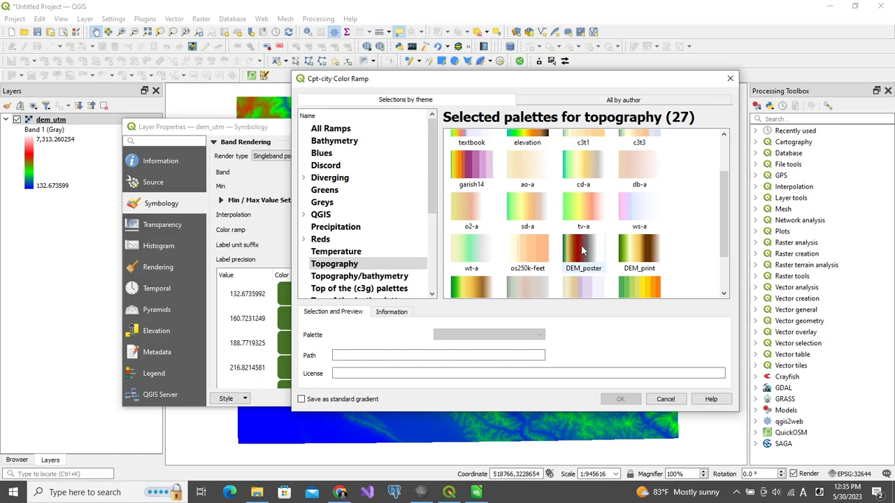
mouse_move(604, 249)
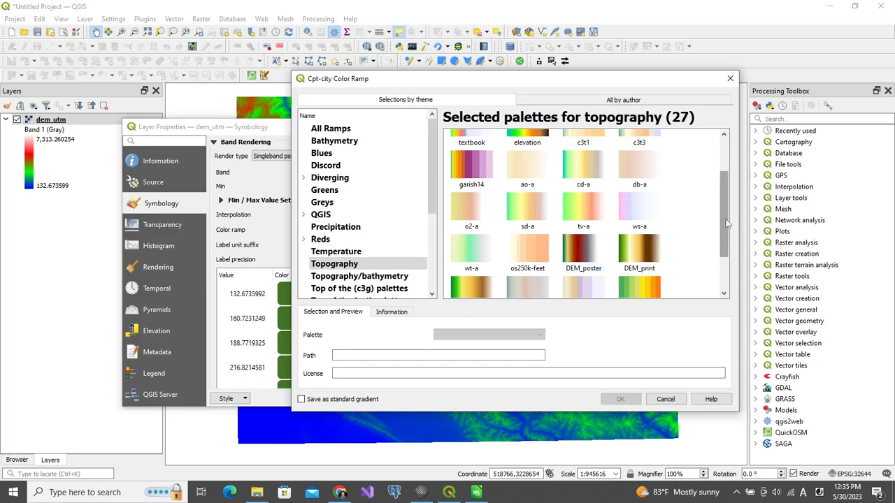
scroll("down", 3)
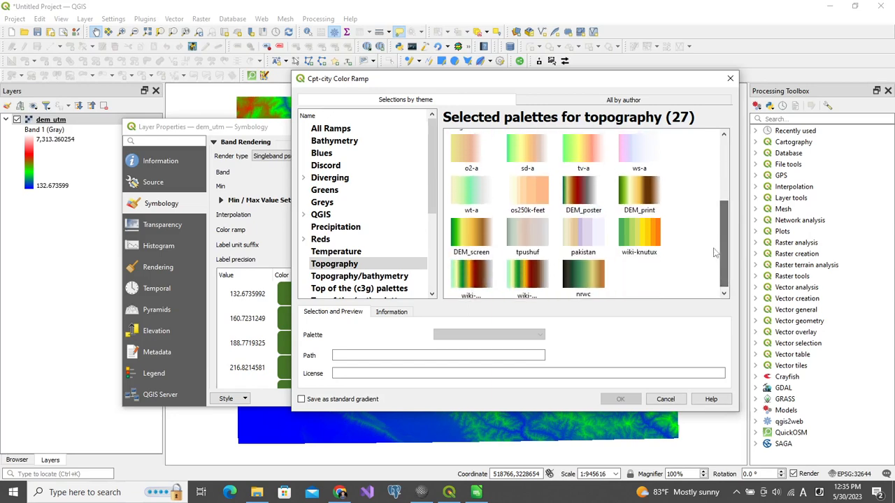
left_click(320, 215)
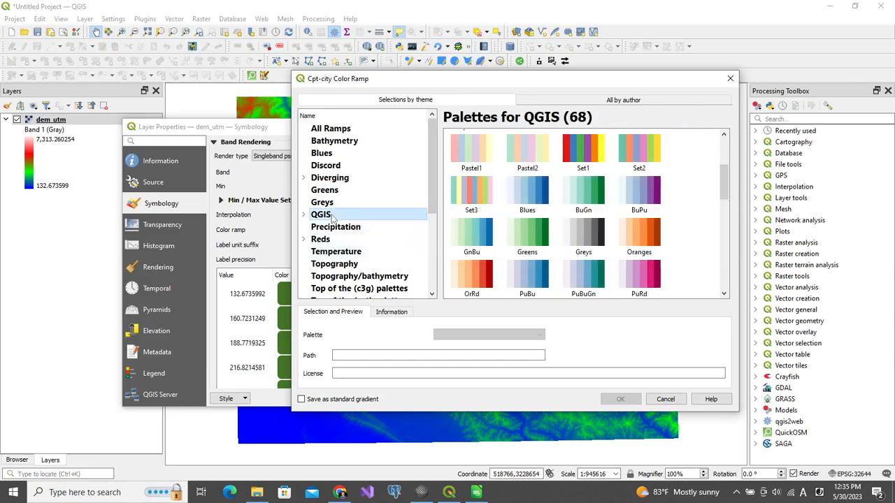
scroll("down", 3)
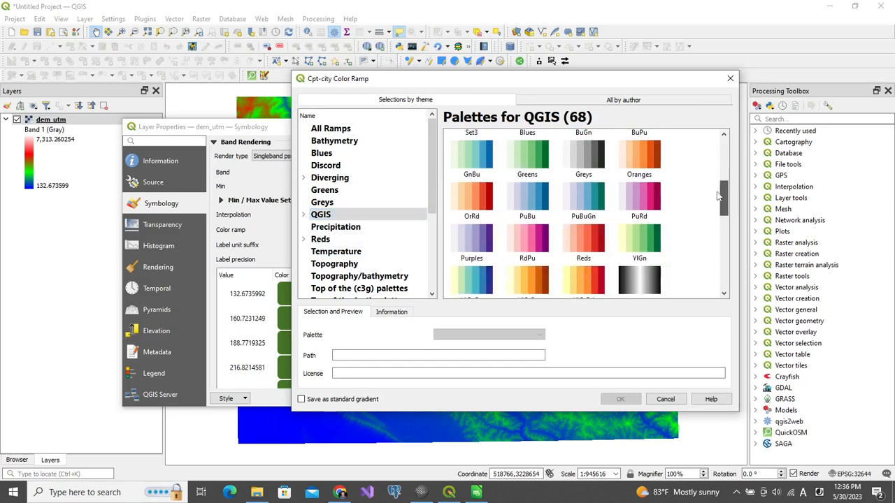
scroll("down", 3)
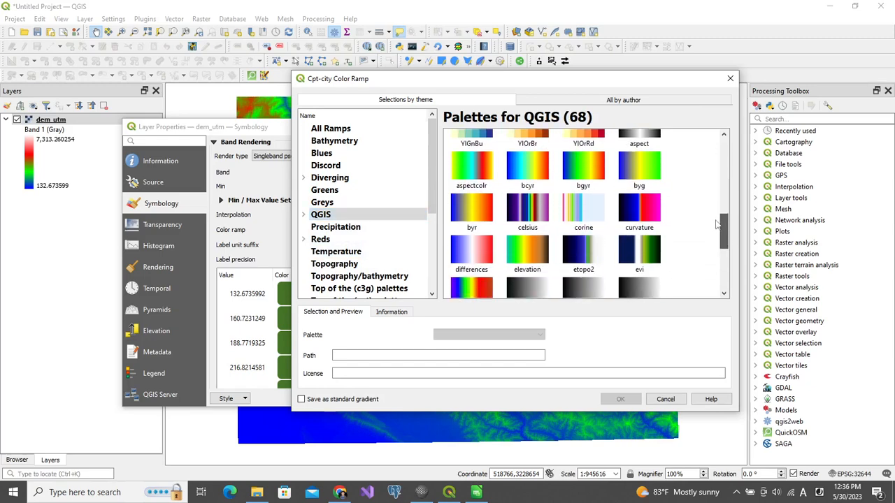
mouse_move(527, 251)
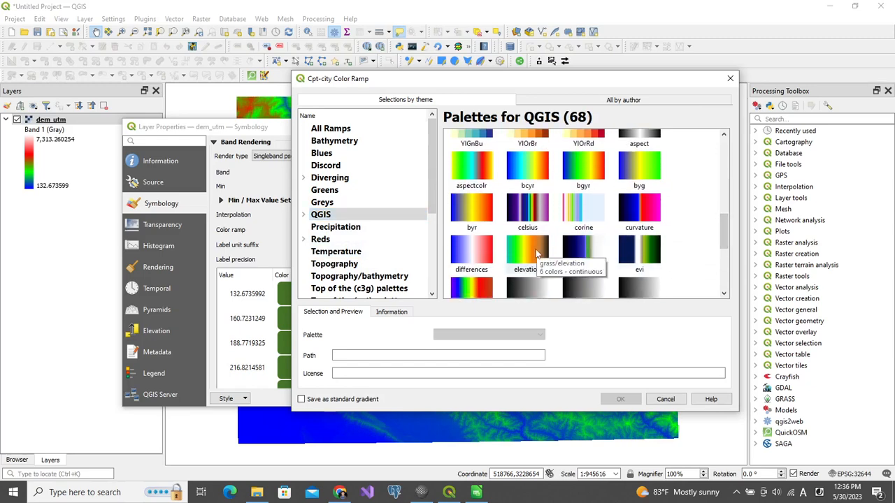
Preview the elevation palette, then keep the custom gradient and close Layer Properties
left_click(527, 249)
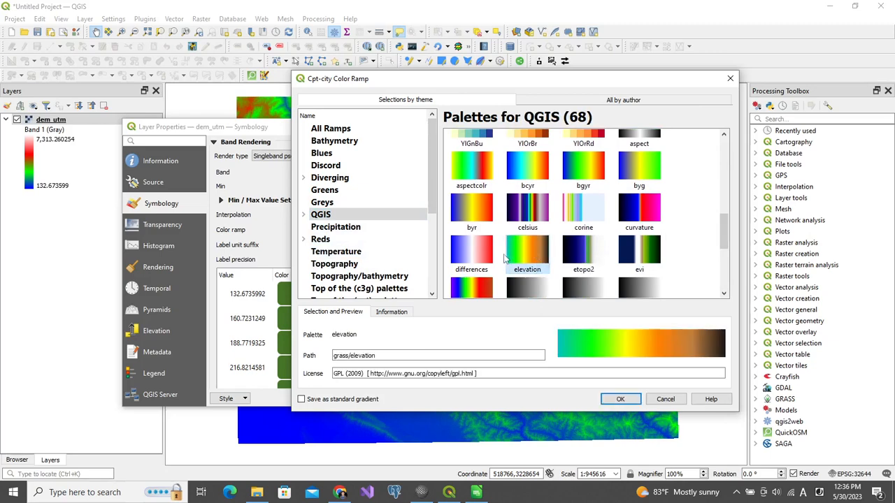
mouse_move(562, 344)
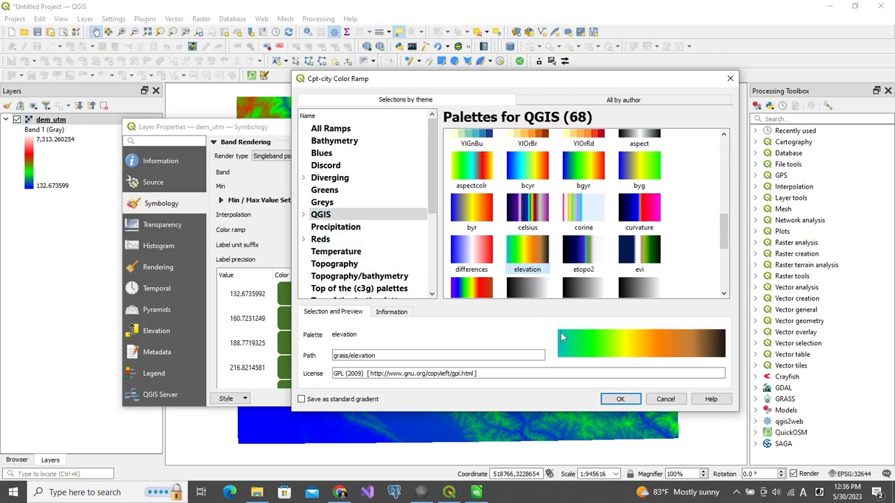
mouse_move(562, 344)
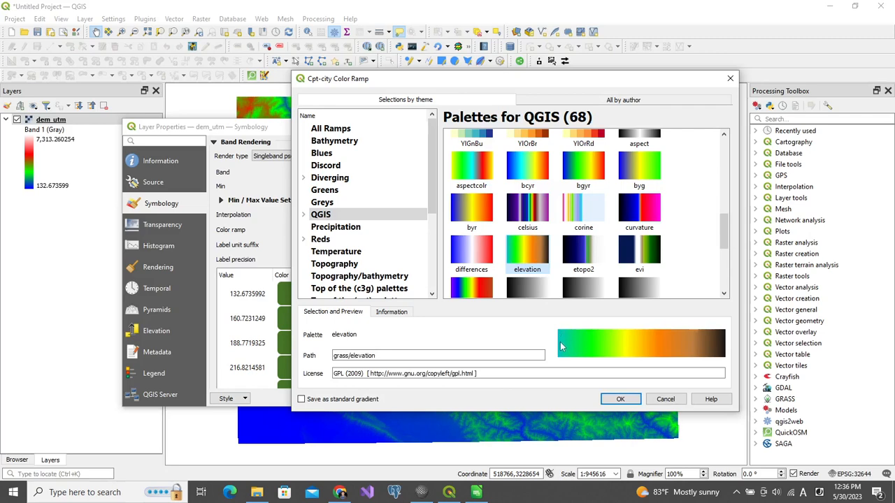
mouse_move(618, 341)
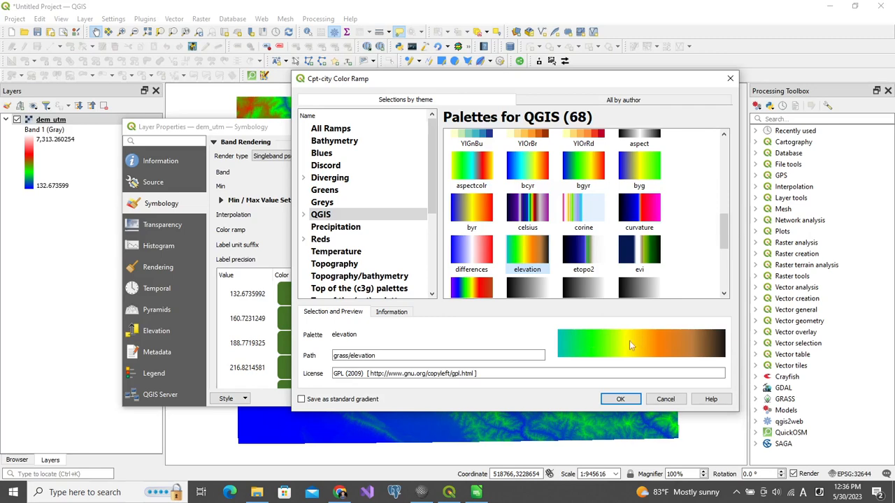
mouse_move(664, 342)
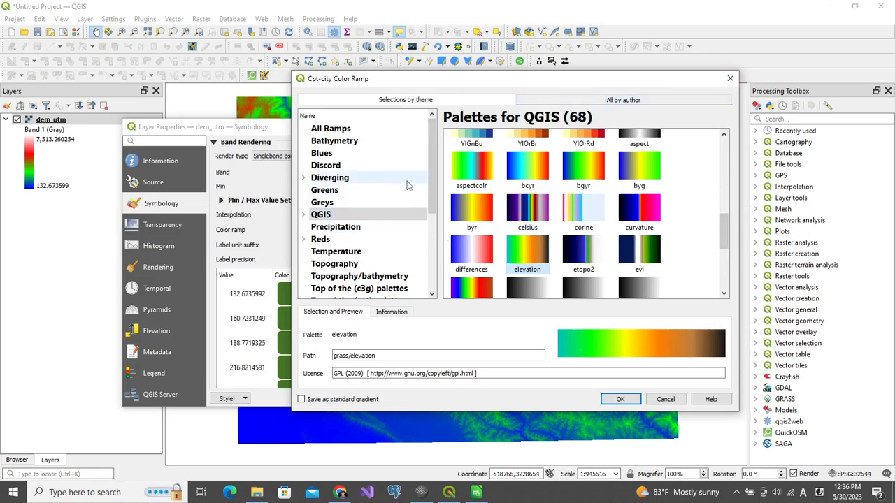
scroll("down", 3)
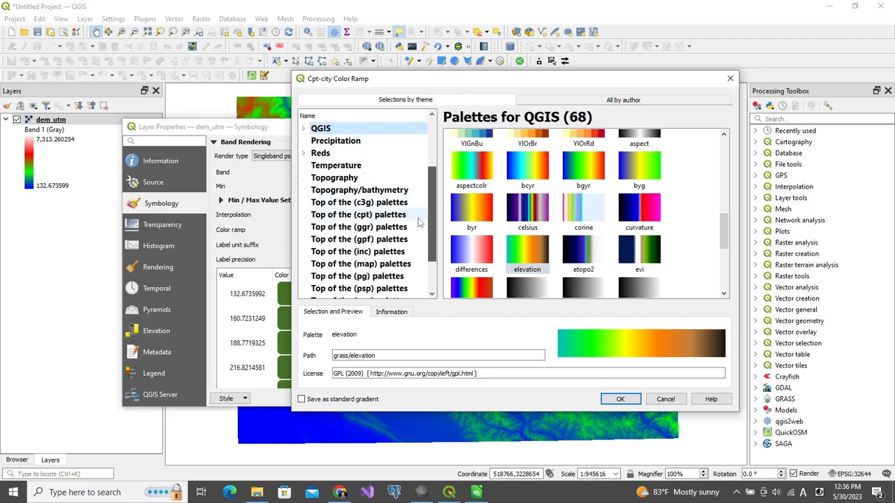
scroll("down", 3)
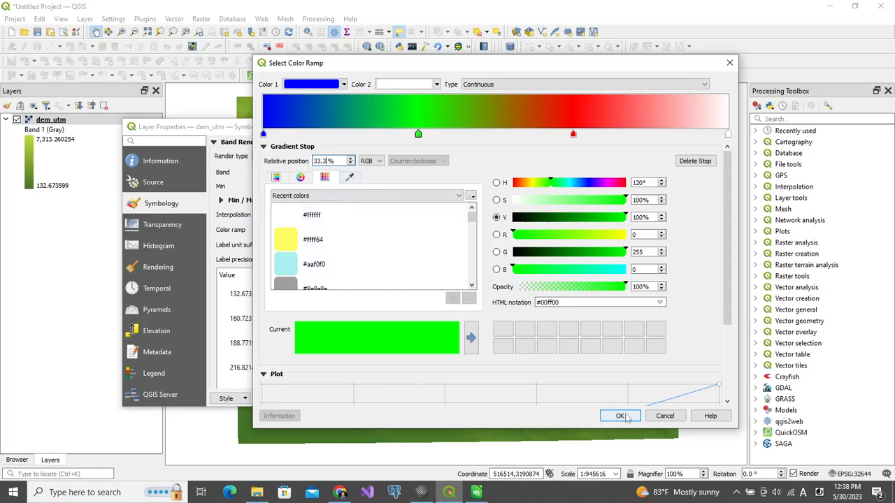
left_click(619, 417)
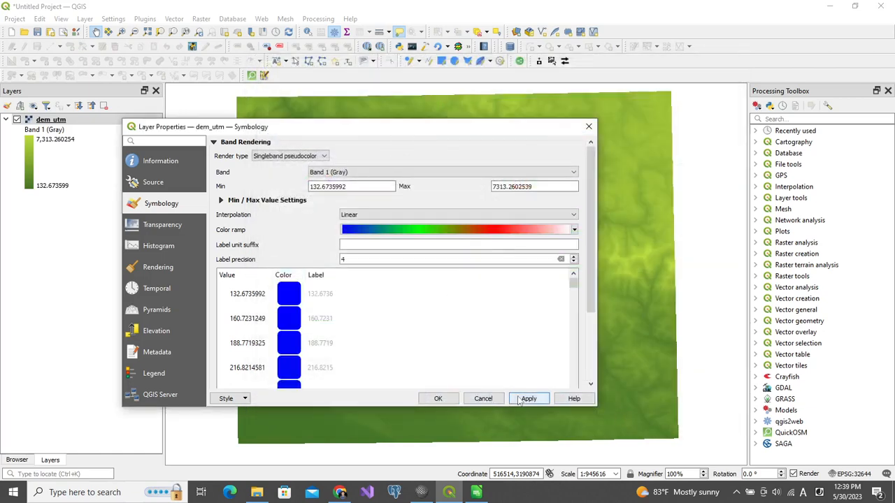
left_click(437, 398)
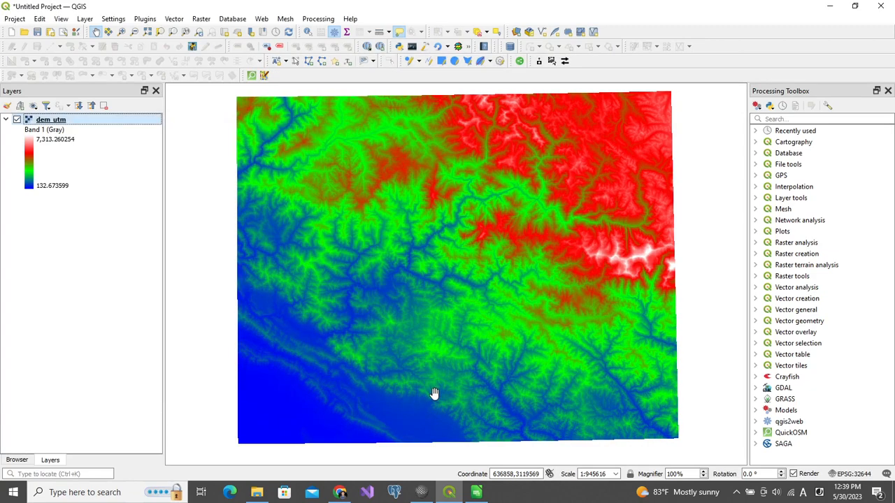